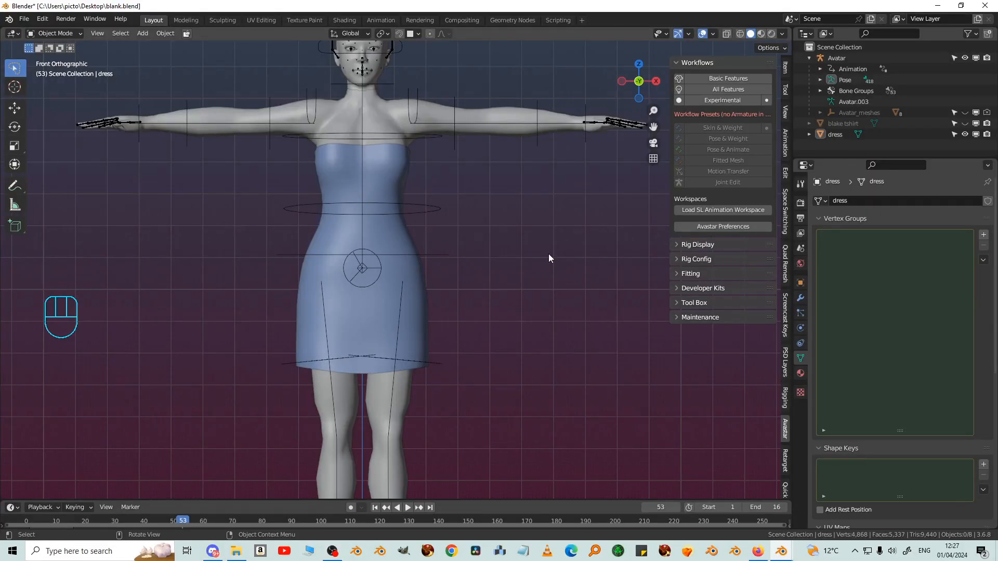
Select the blue dress and apply All Transforms to its location, rotation and scale
key("shift")
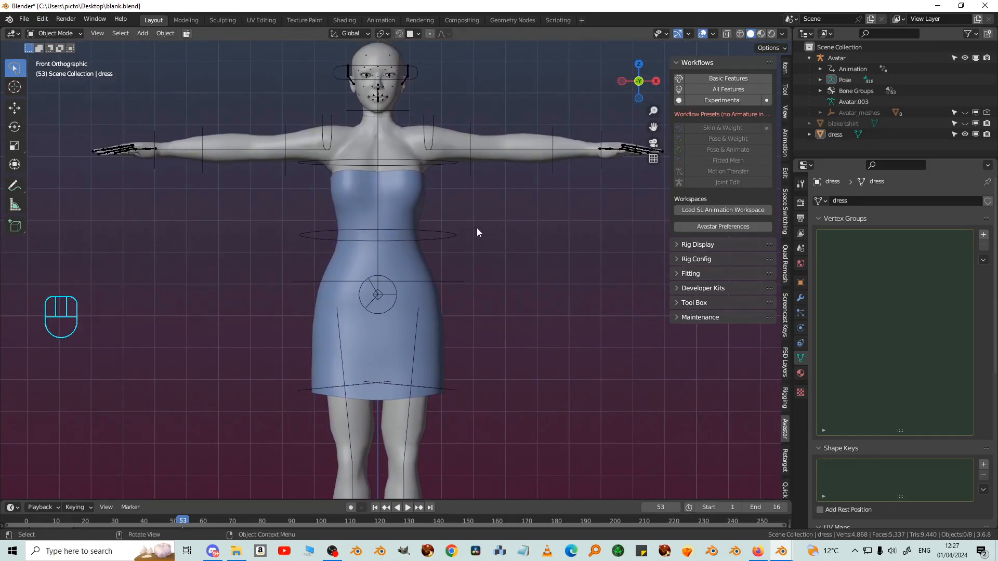
mouse_move(412, 203)
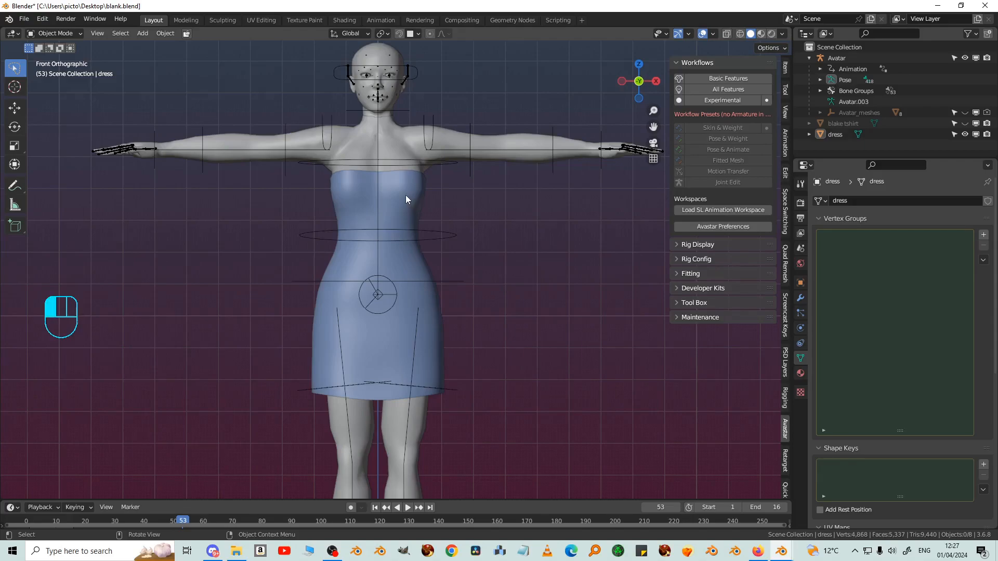
left_click(357, 204)
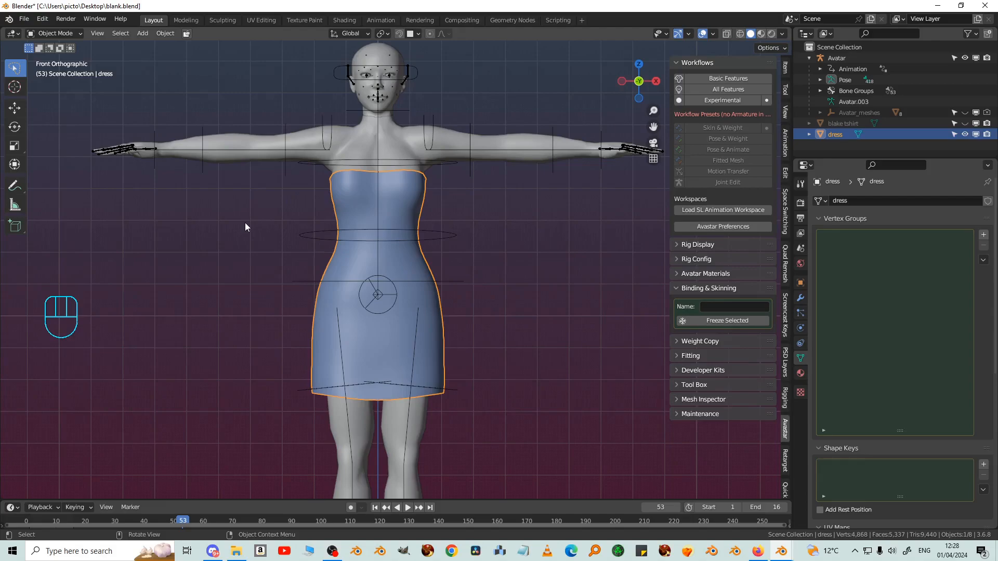
key("ctrl+a")
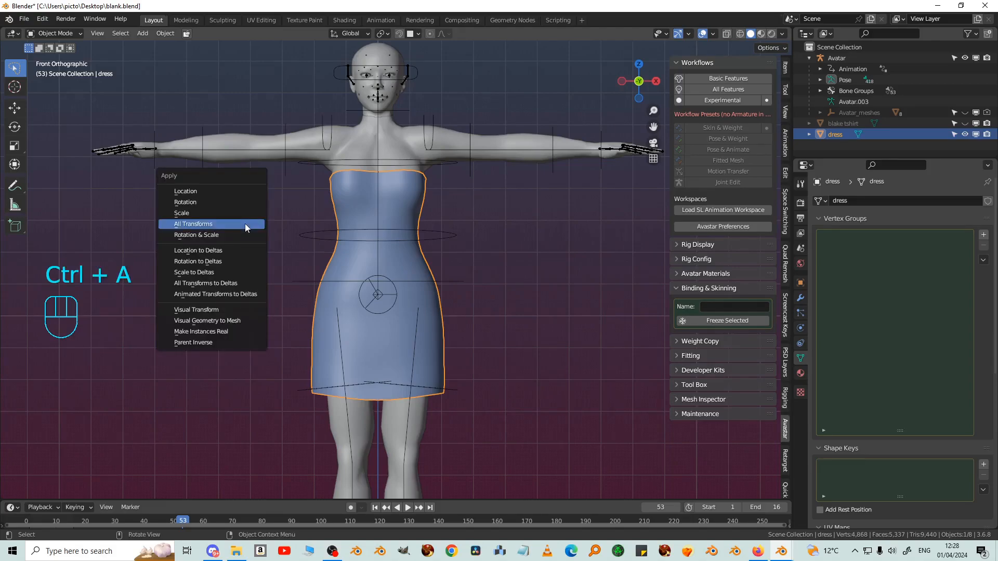
left_click(193, 223)
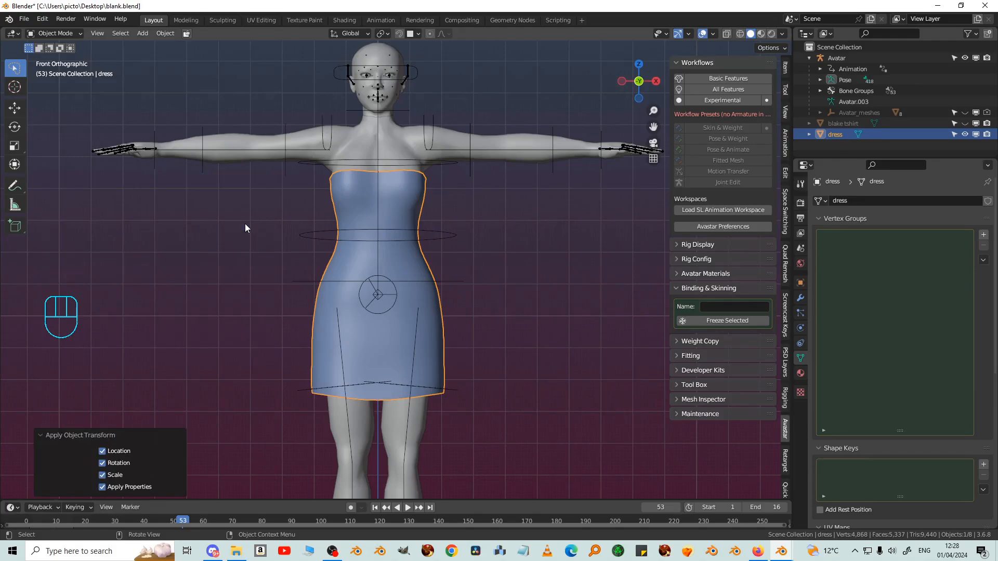
mouse_move(242, 345)
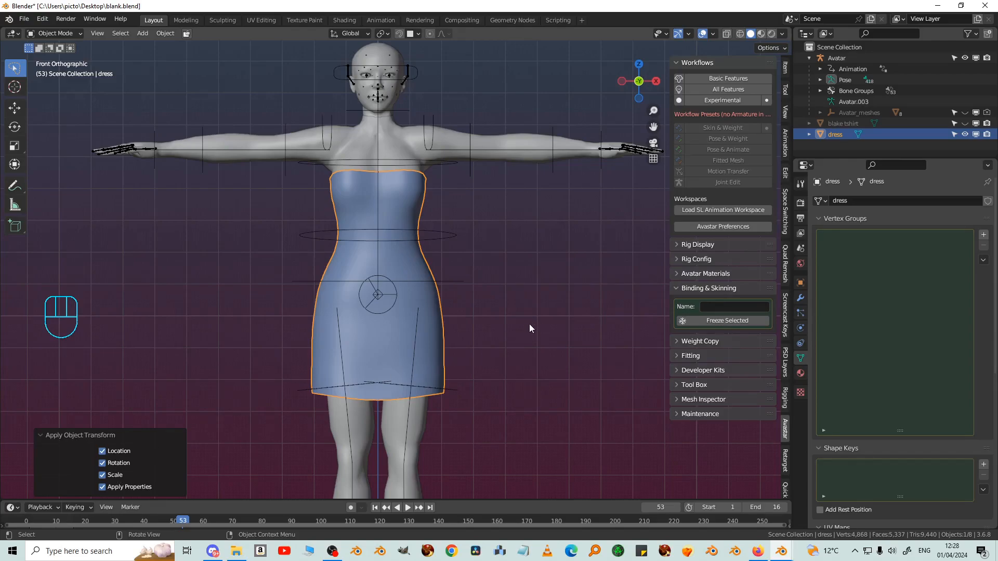
mouse_move(467, 170)
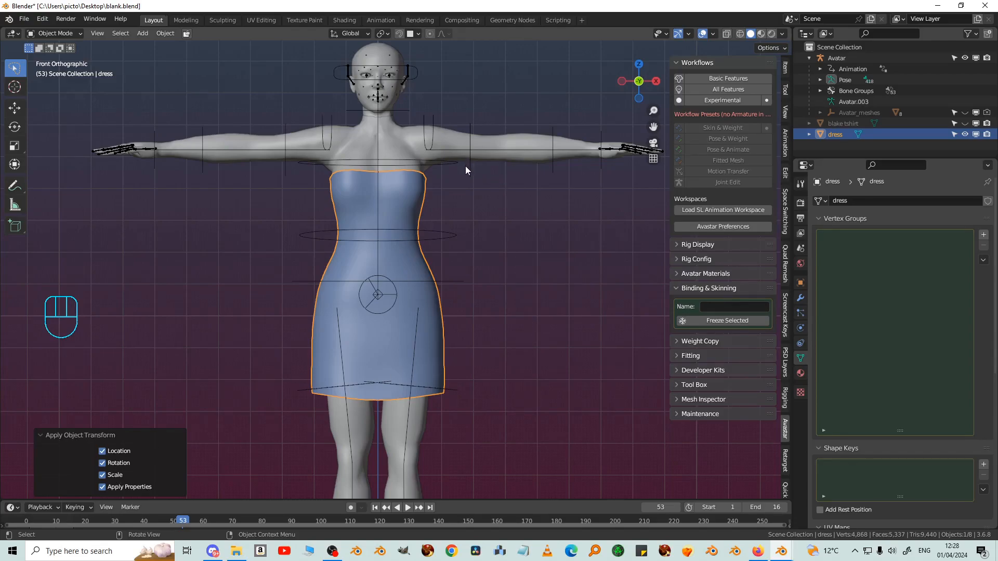
mouse_move(450, 331)
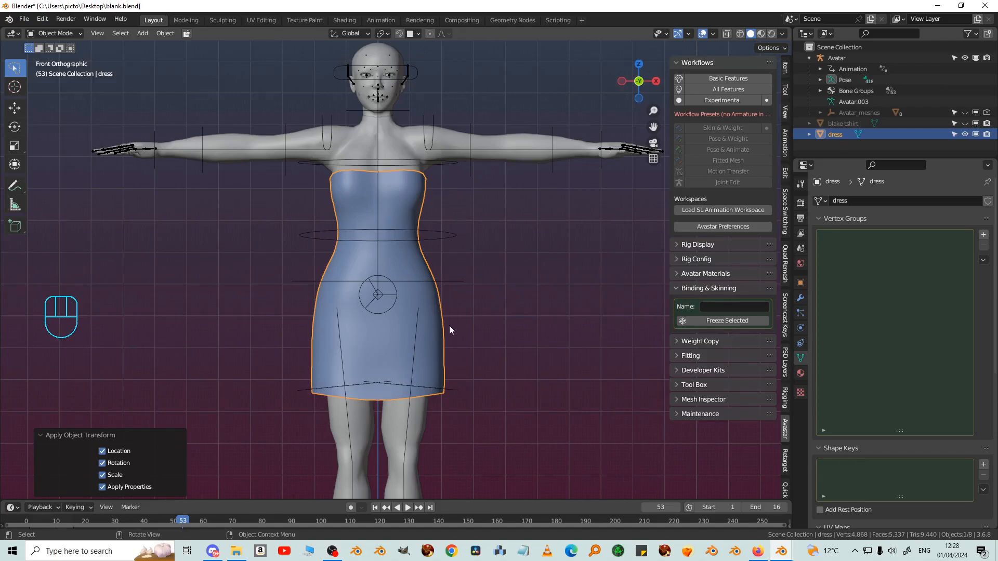
Set the binding Method to Copy from Meshes using upperBody, lowerBody and Smooth weights
key("shift")
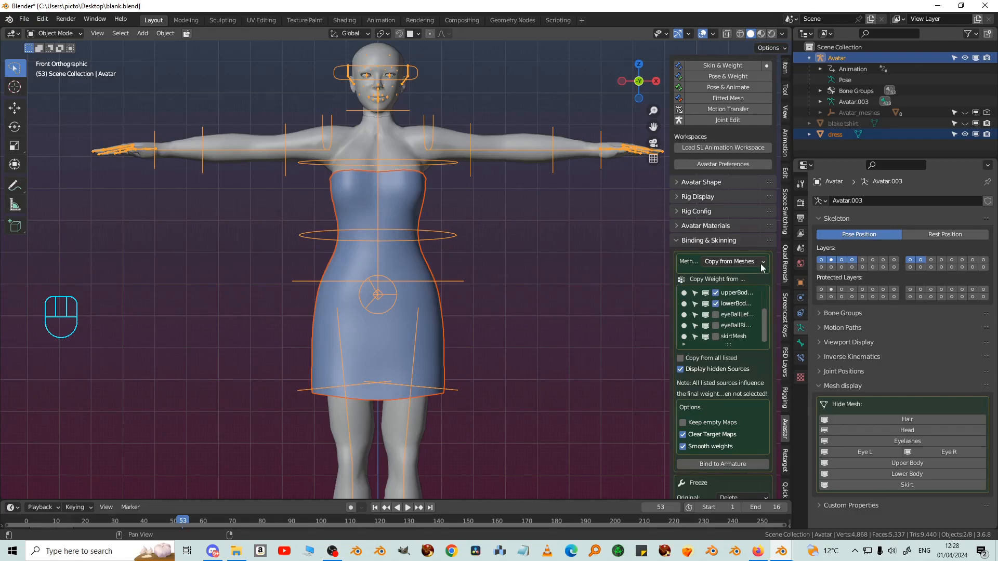
left_click(729, 261)
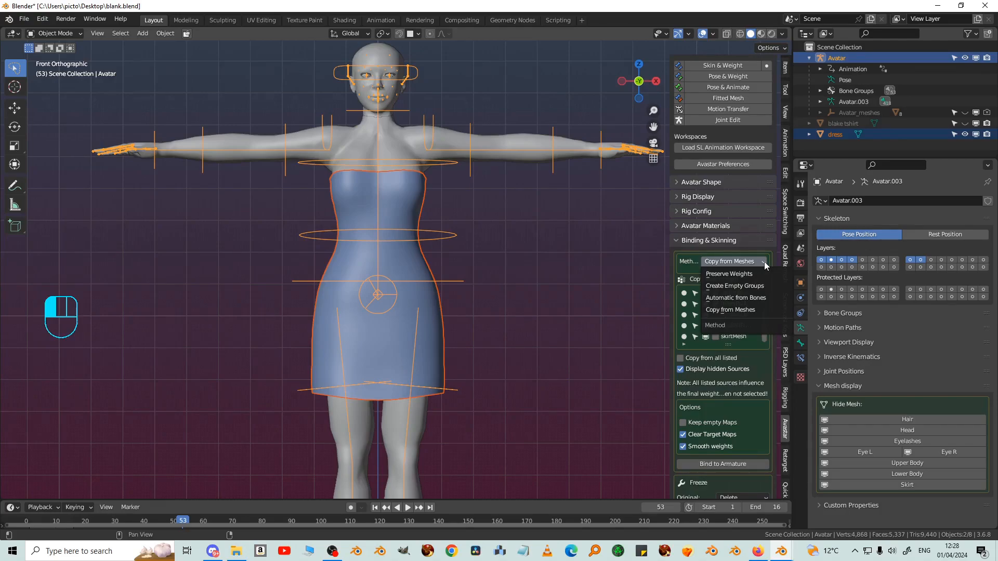
left_click(730, 309)
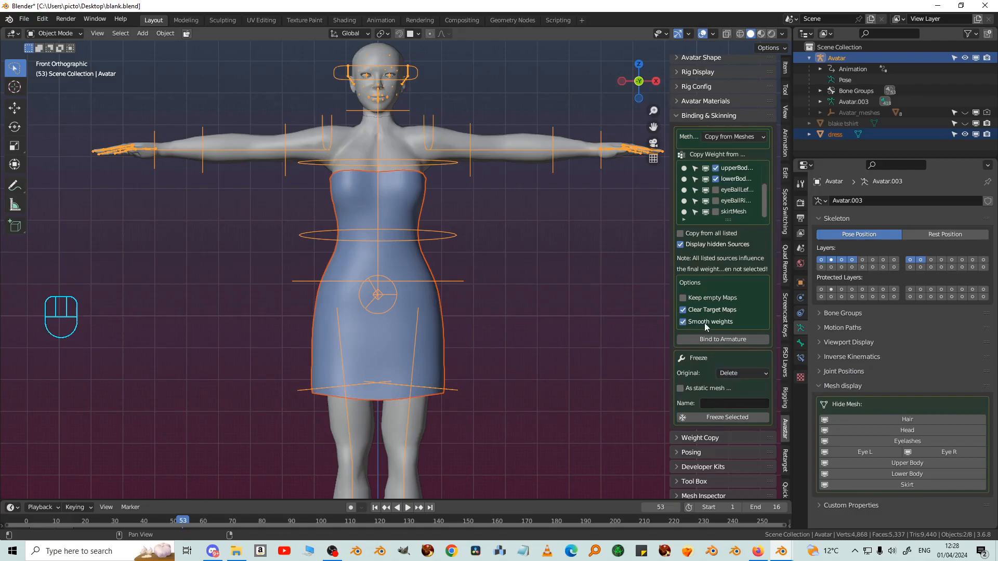
mouse_move(708, 326)
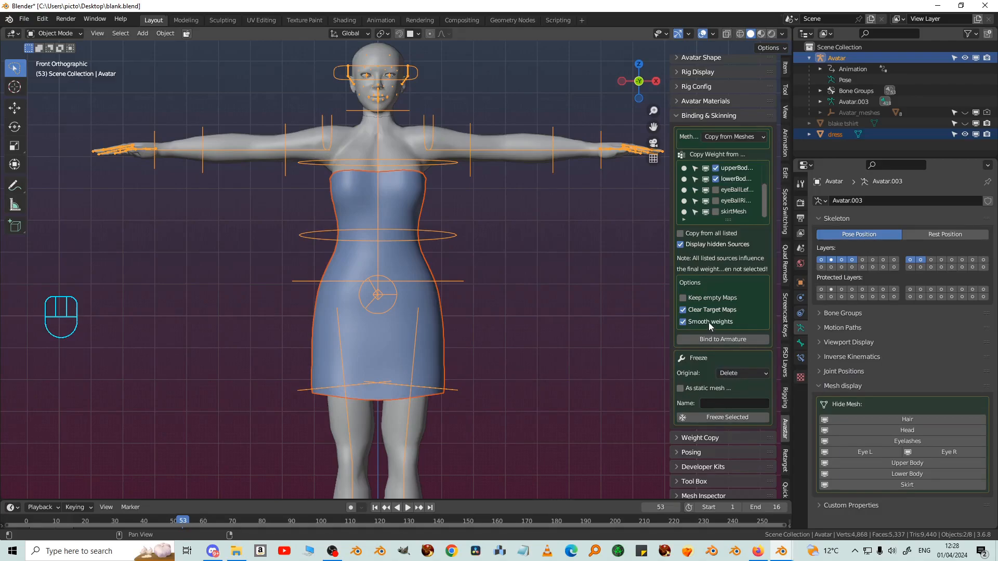
mouse_move(710, 326)
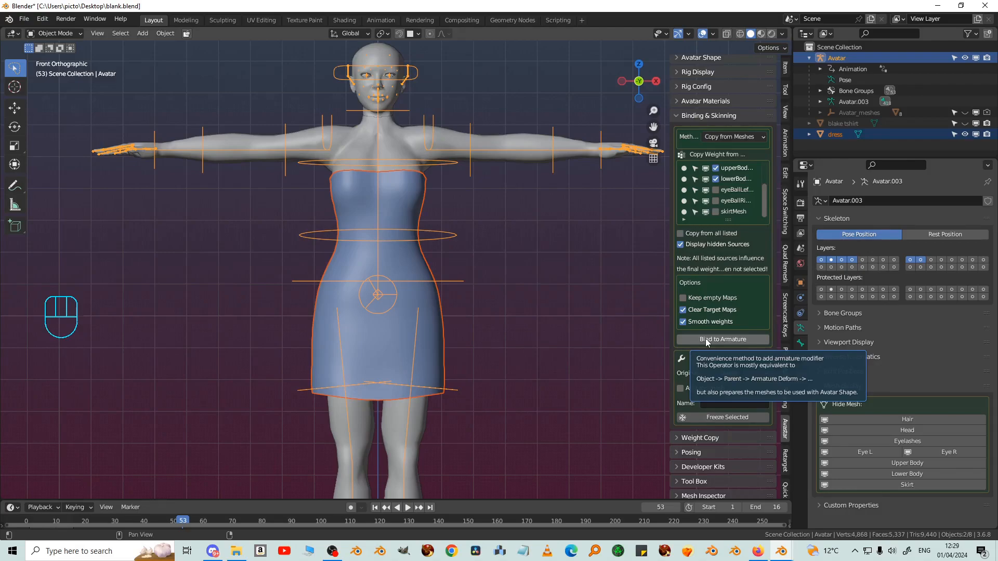
Bind the dress to the Avatar armature, then select the Avatar skeleton
left_click(722, 340)
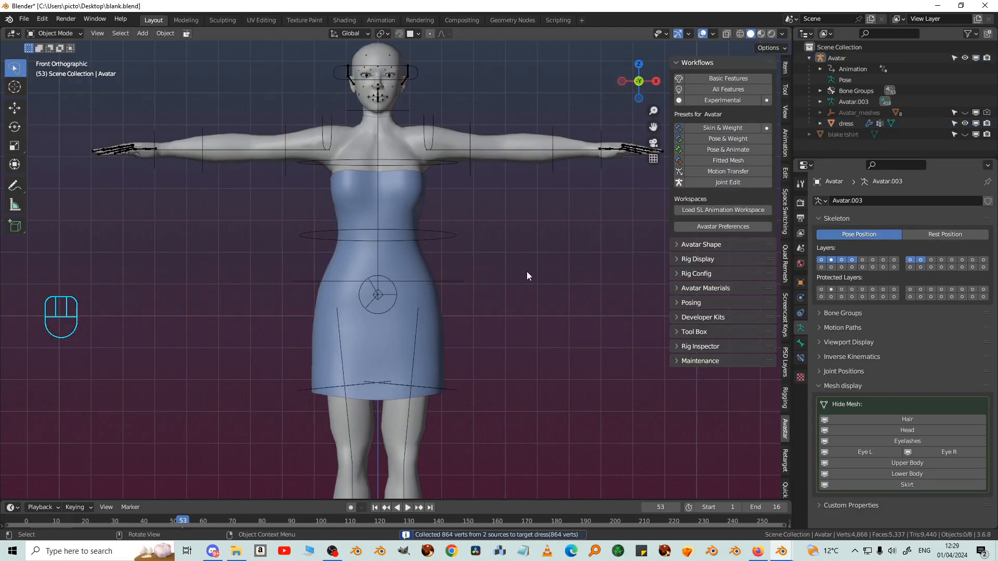
mouse_move(449, 238)
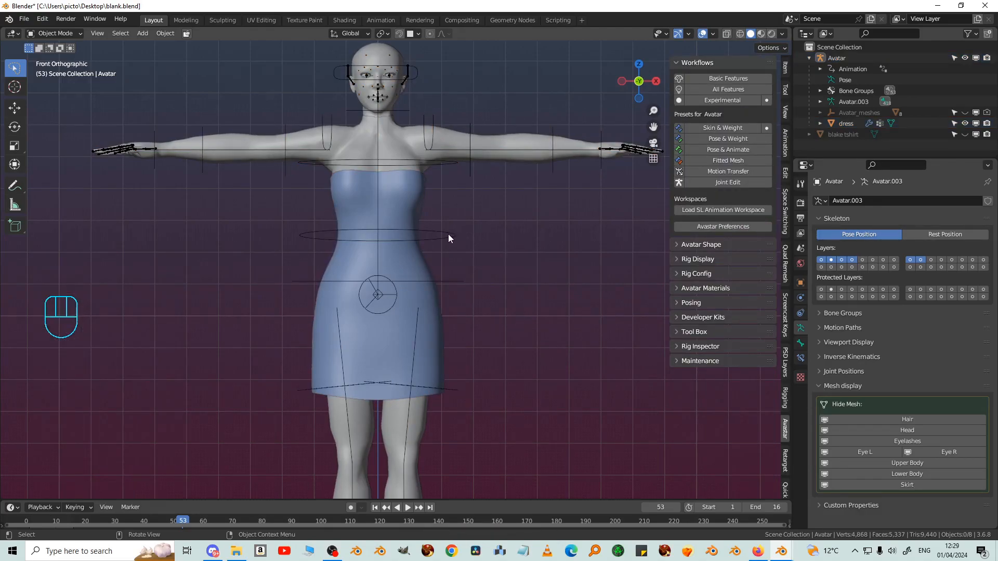
left_click(708, 302)
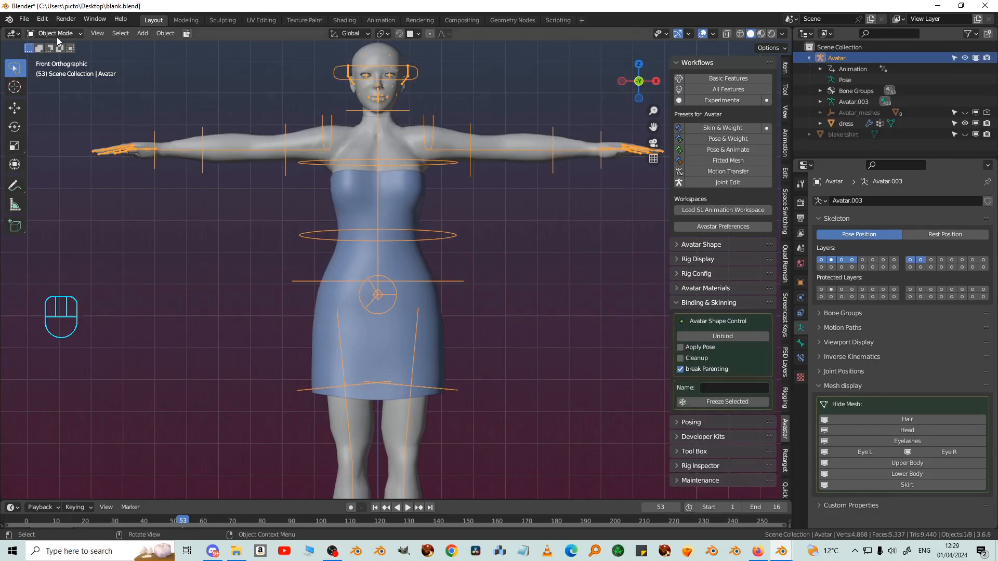
Put the skeleton in Pose Mode with the Pose & Animate preset and slightly rotate the Chest bone
left_click(55, 33)
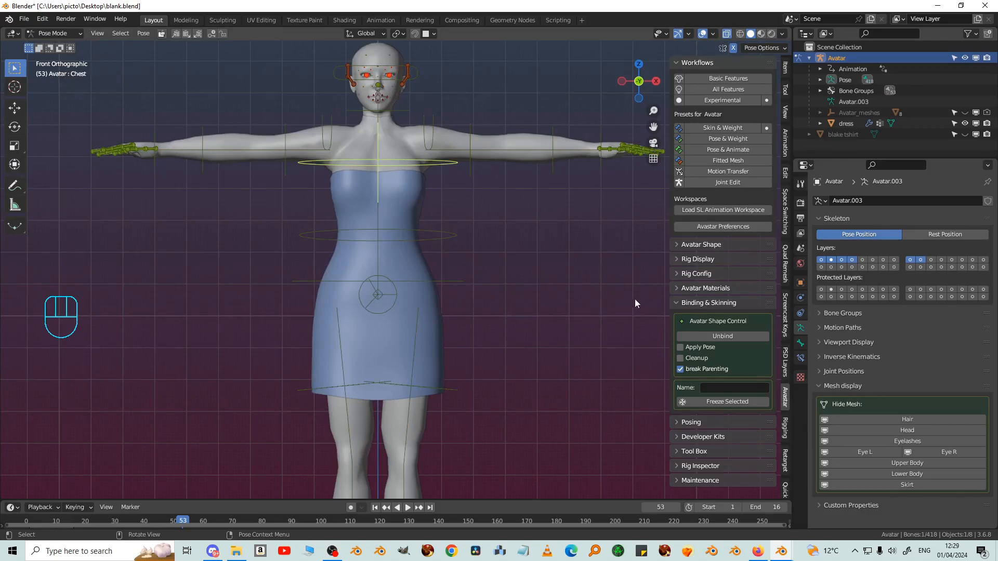
mouse_move(726, 149)
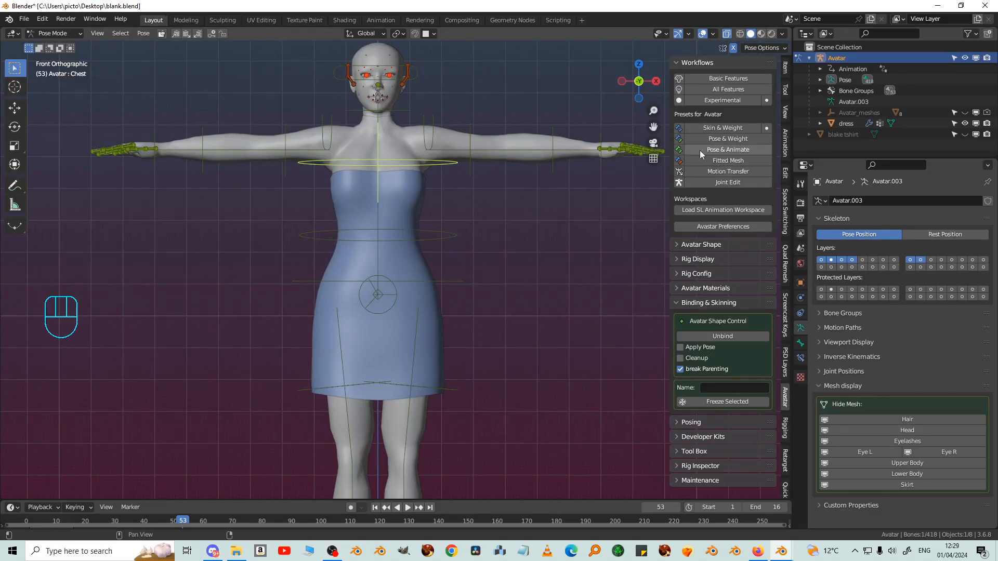
mouse_move(727, 152)
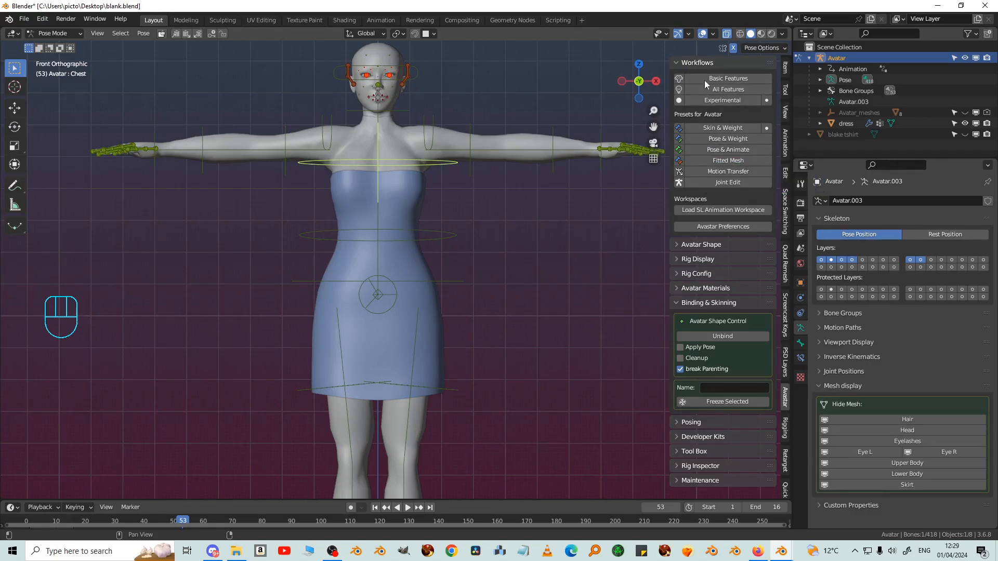
left_click(727, 150)
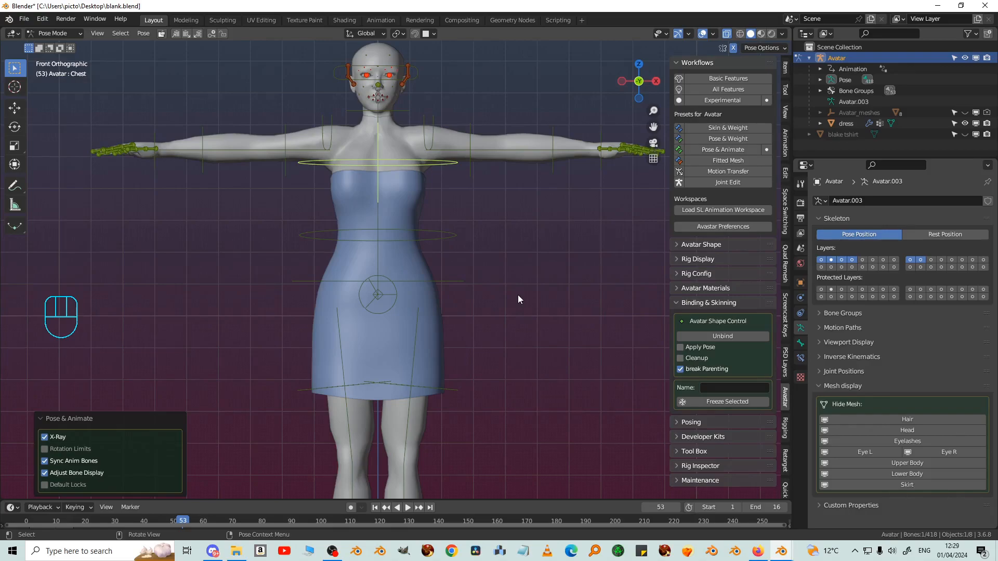
mouse_move(451, 167)
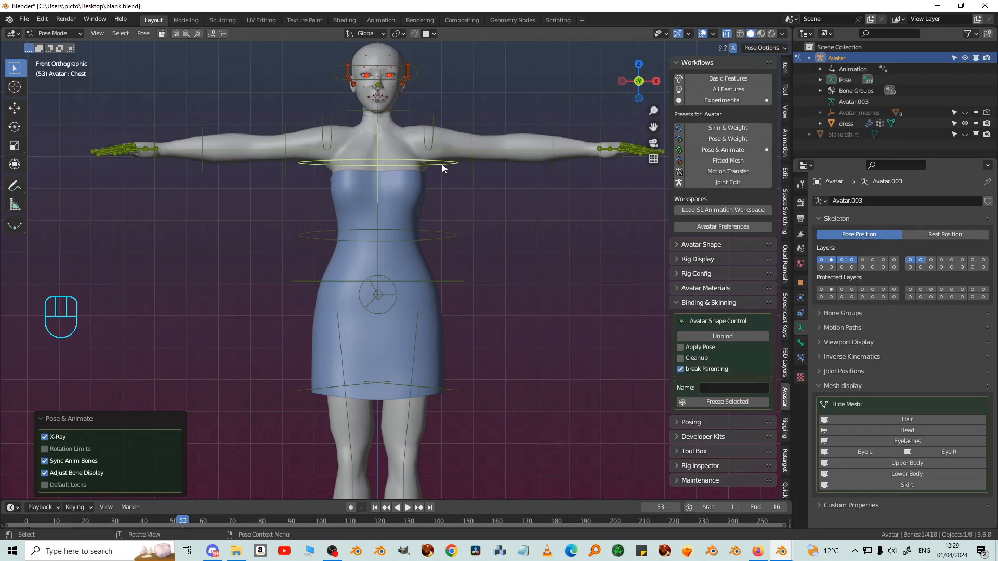
key("r")
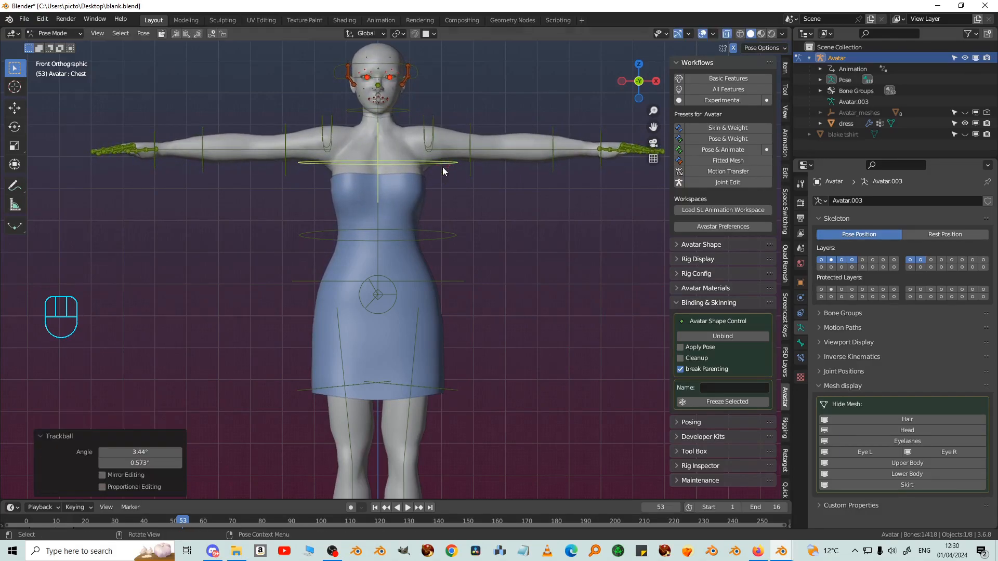
mouse_move(406, 194)
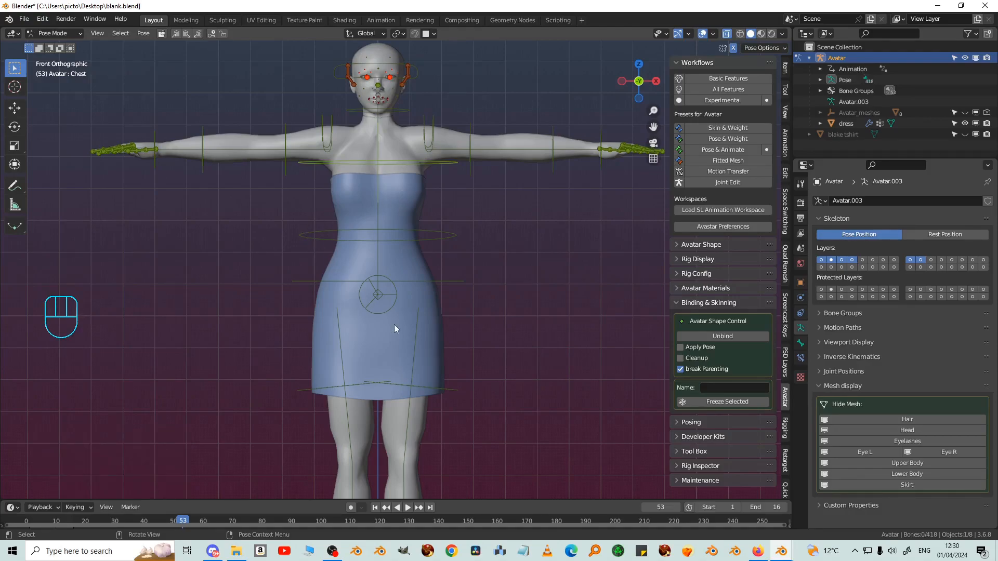
Return to Object Mode and exit editing of the dress mesh
left_click(54, 33)
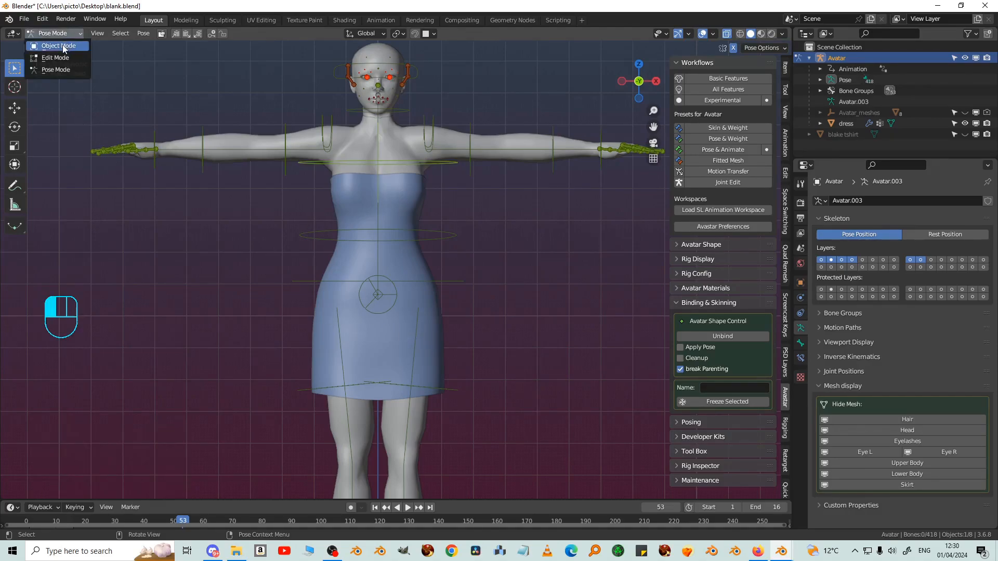
left_click(57, 45)
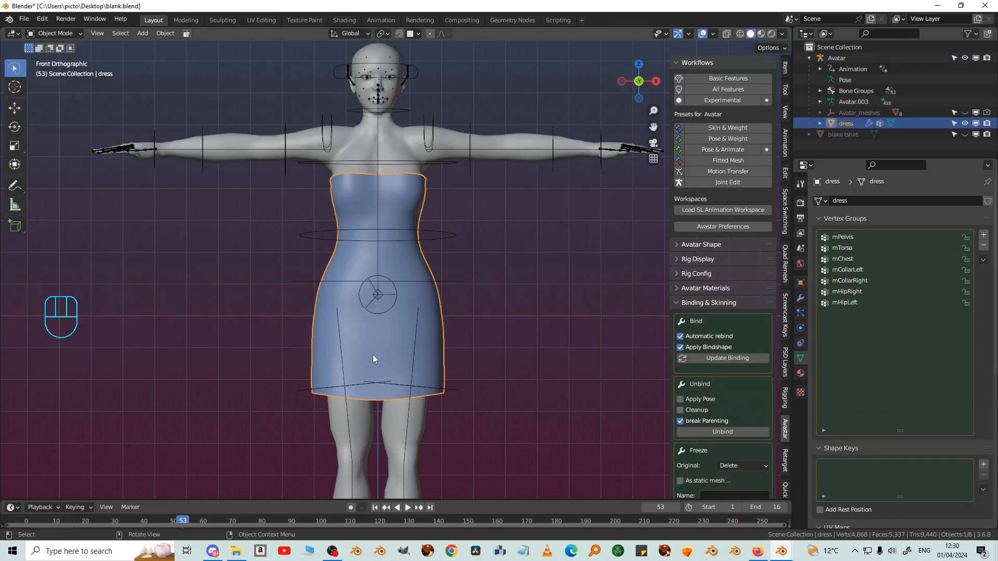
key("Tab")
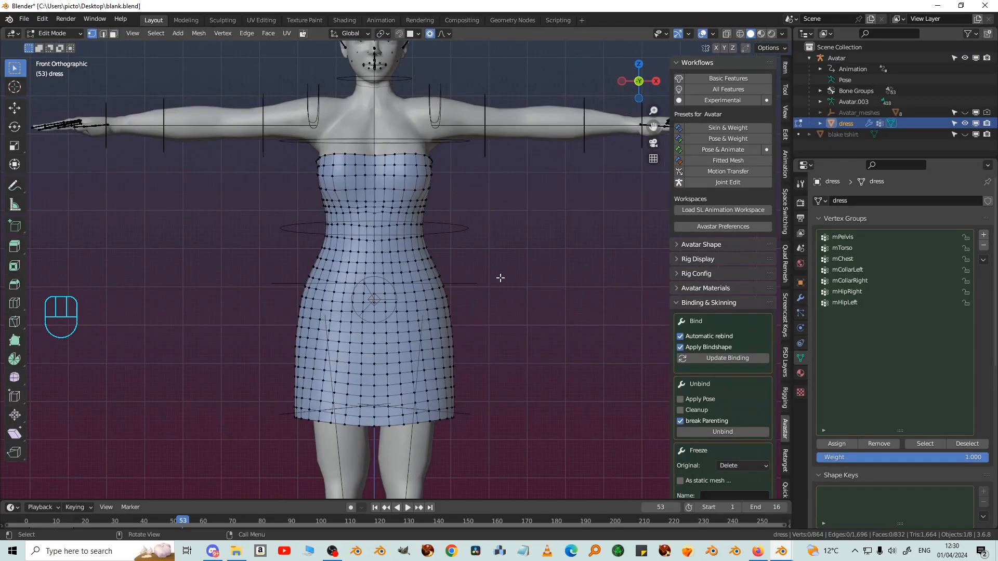
key("Tab")
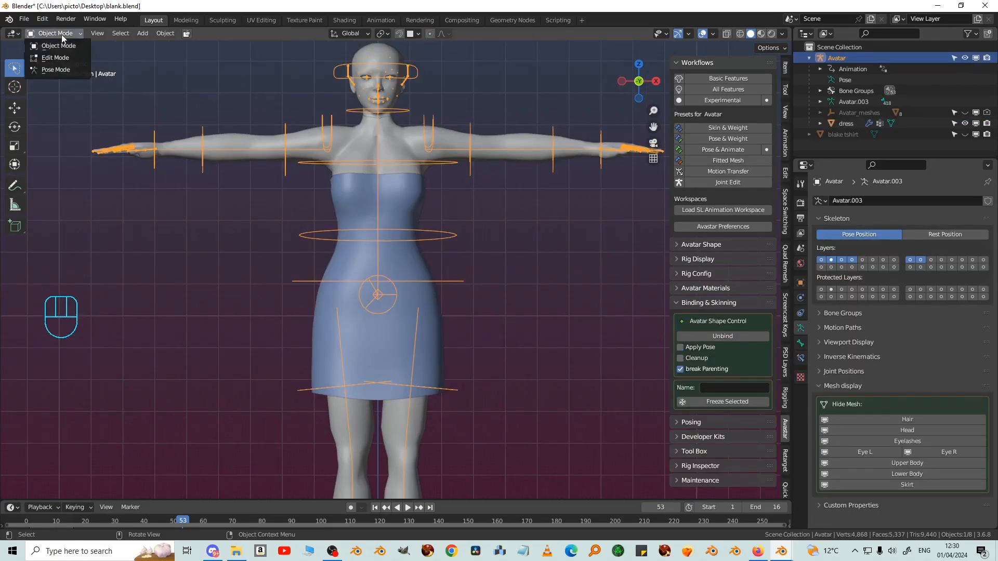
mouse_move(56, 69)
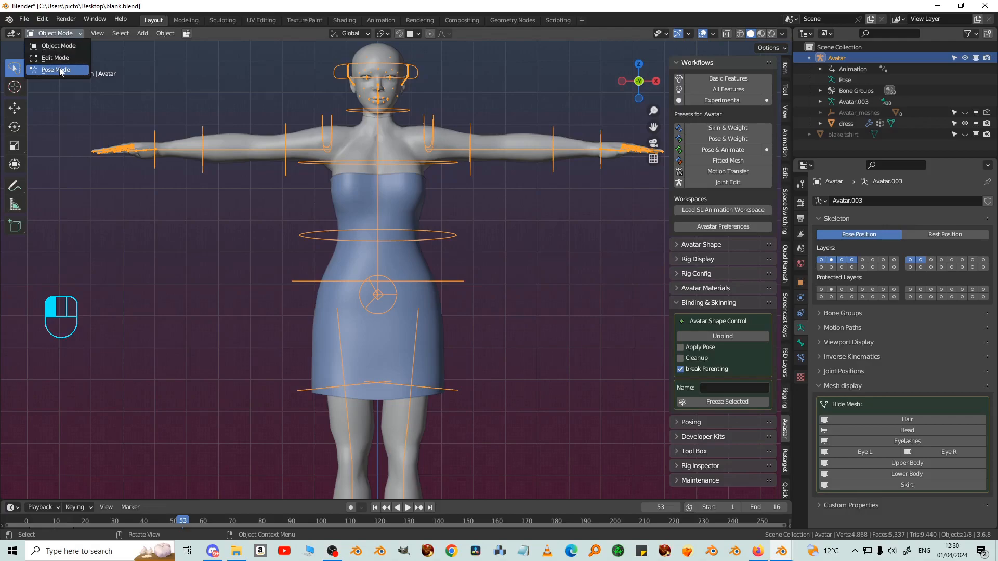
Tilt the Torso bone in Pose Mode to test the waist, then reselect the dress
left_click(56, 69)
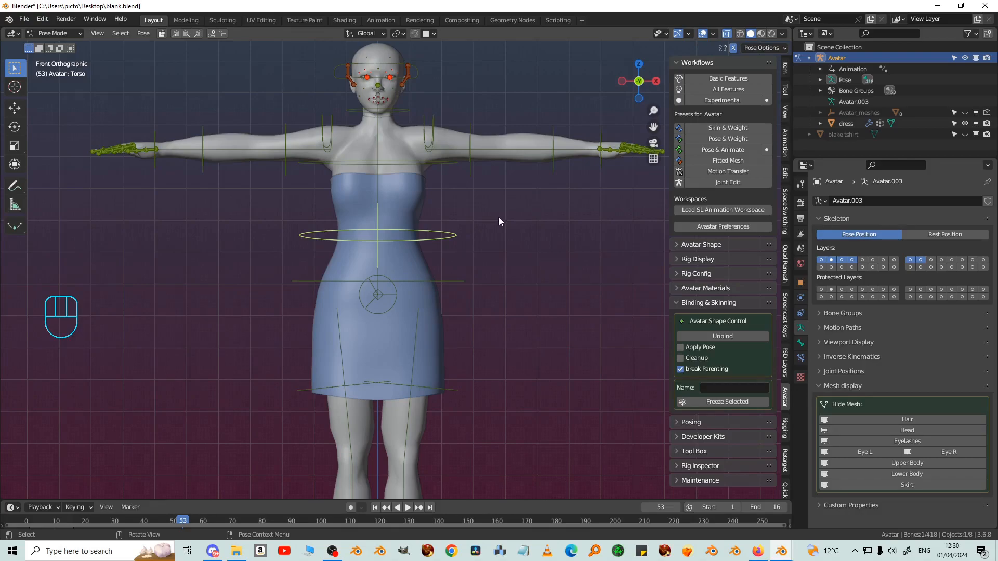
key("r")
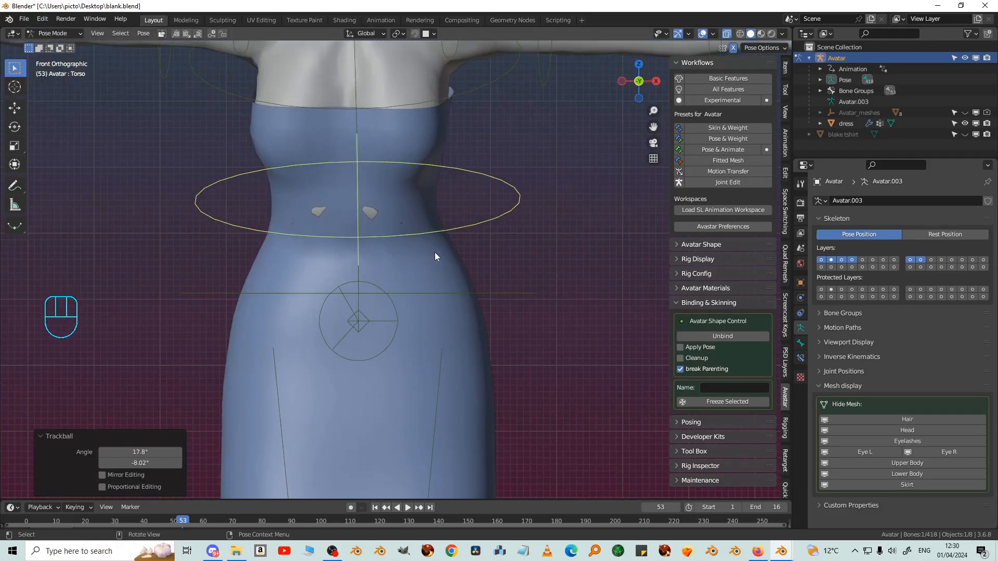
left_click(437, 256)
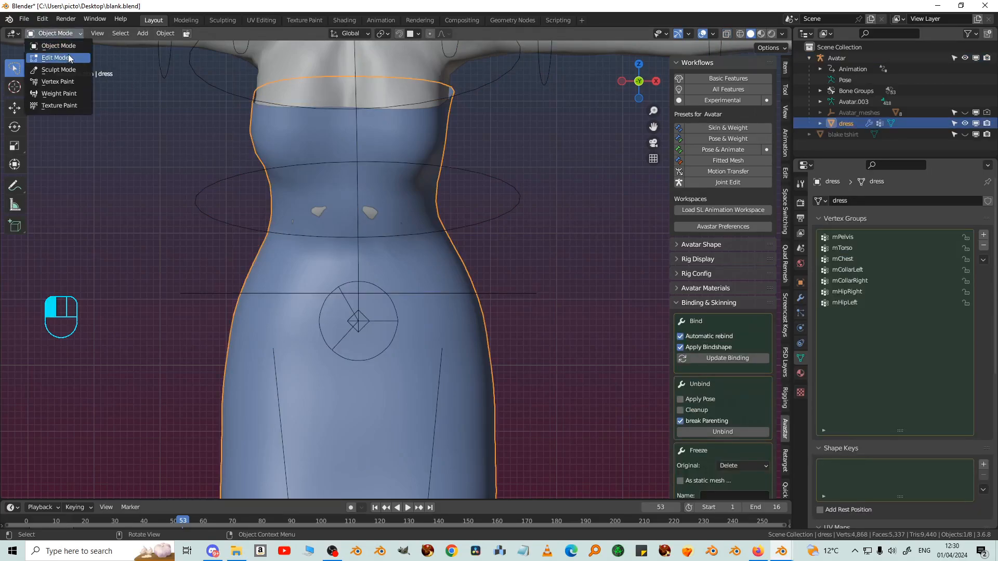
In Edit Mode, undo four changes and set a waist vertex to mTorso 1, mPelvis 0
left_click(55, 57)
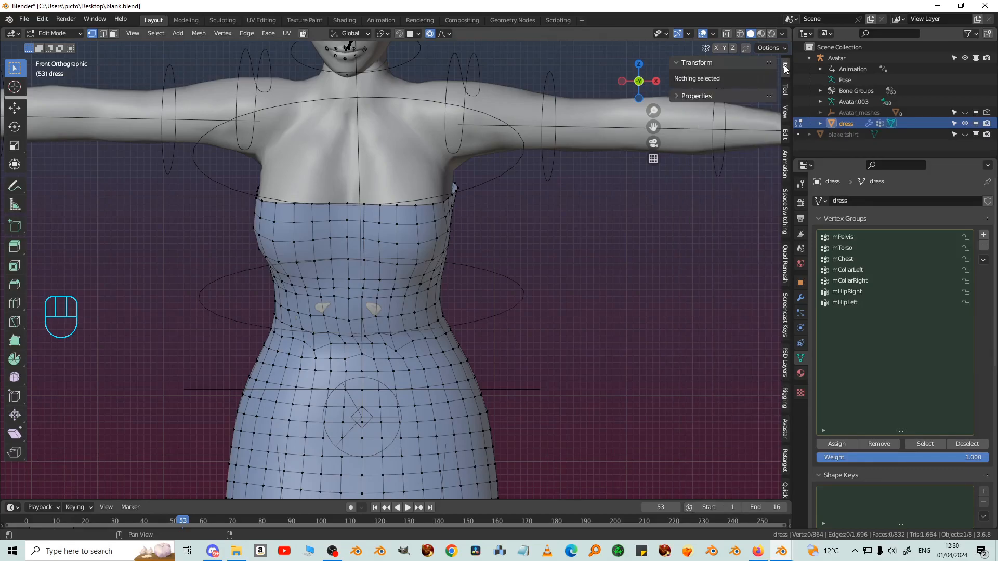
key("ctrl+z")
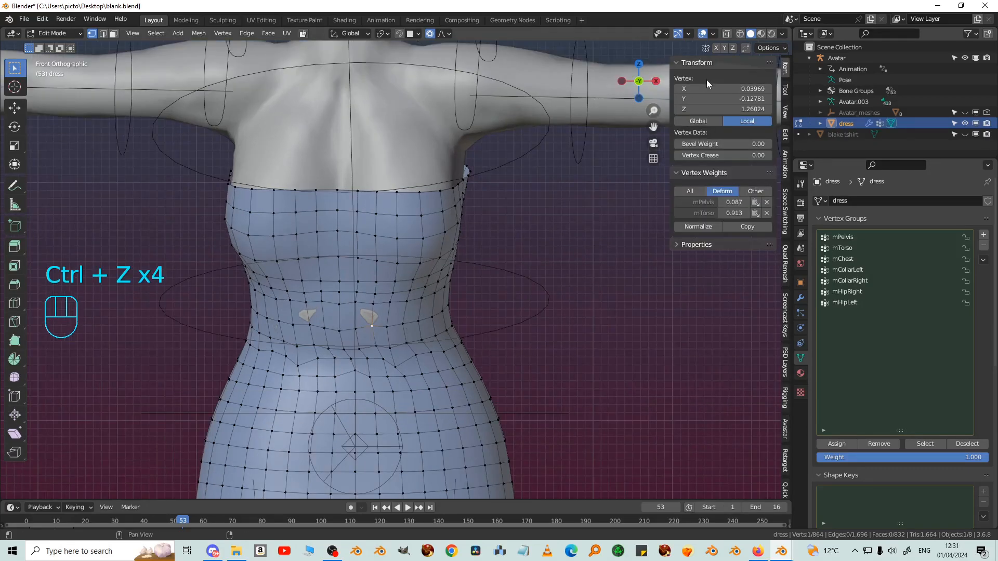
mouse_move(717, 48)
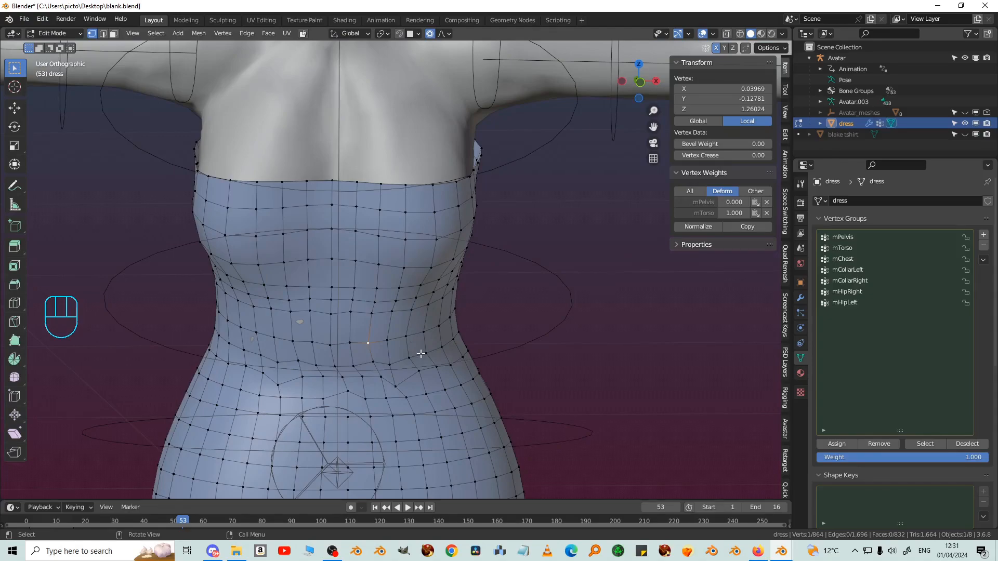
mouse_move(389, 391)
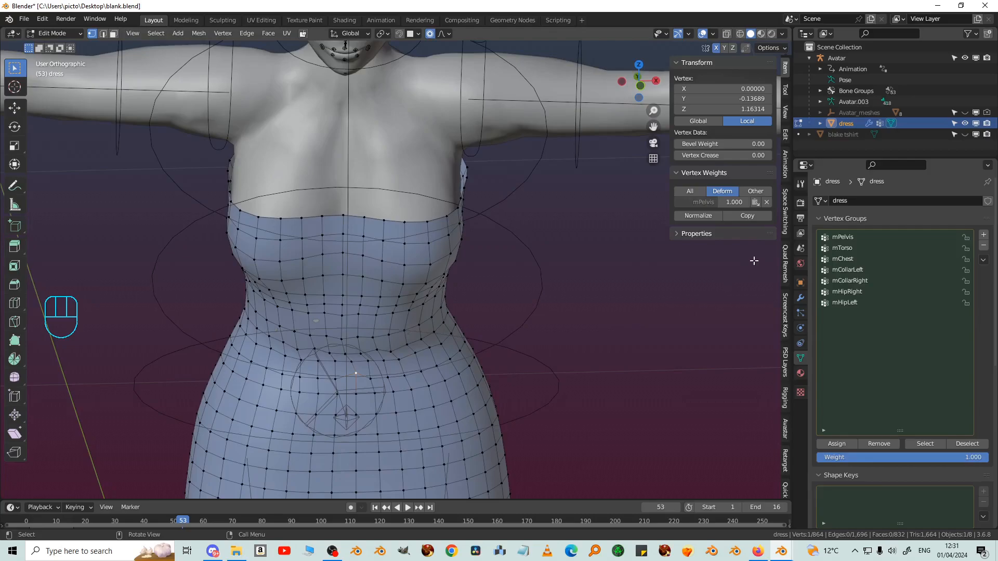
mouse_move(541, 365)
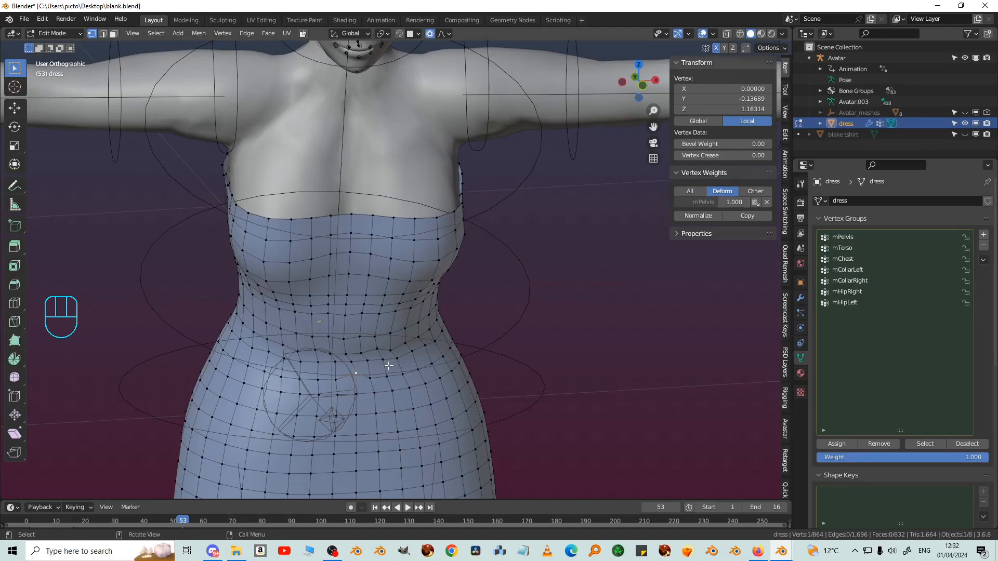
mouse_move(496, 343)
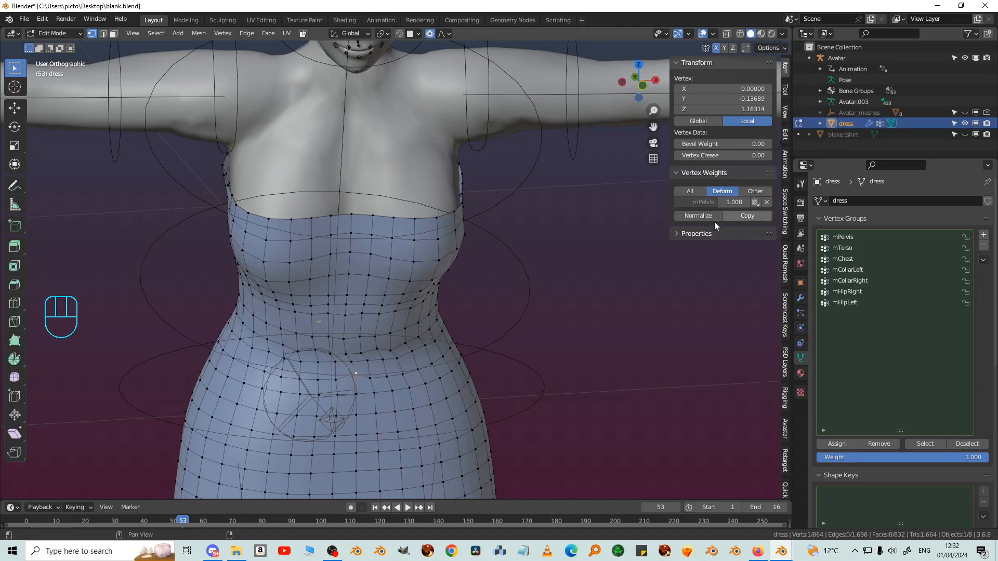
left_click_drag(732, 201, 732, 202)
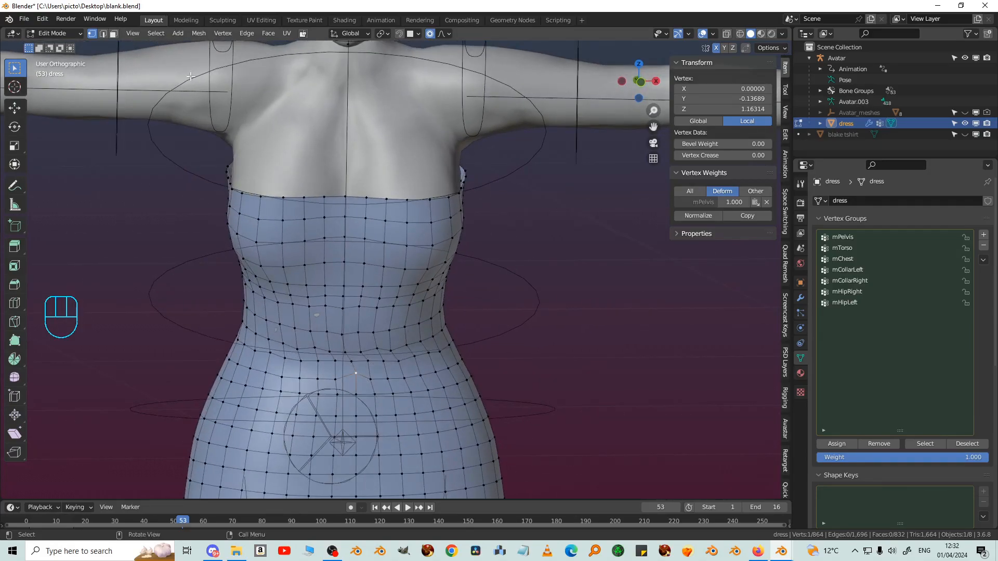
Return to Object Mode, test the Torso, Chest and HipLeft bone poses, and view the skirt front
left_click(54, 33)
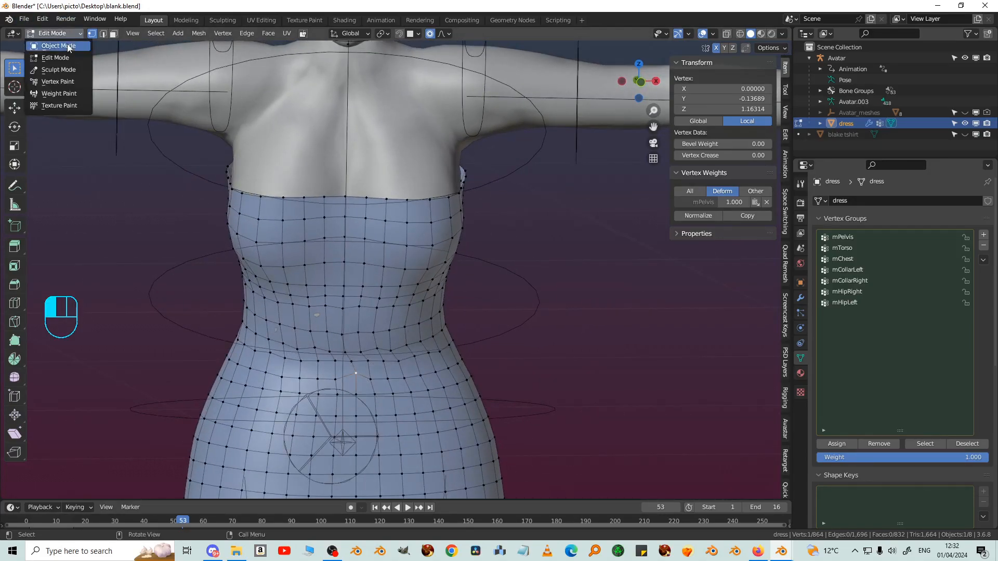
left_click(55, 46)
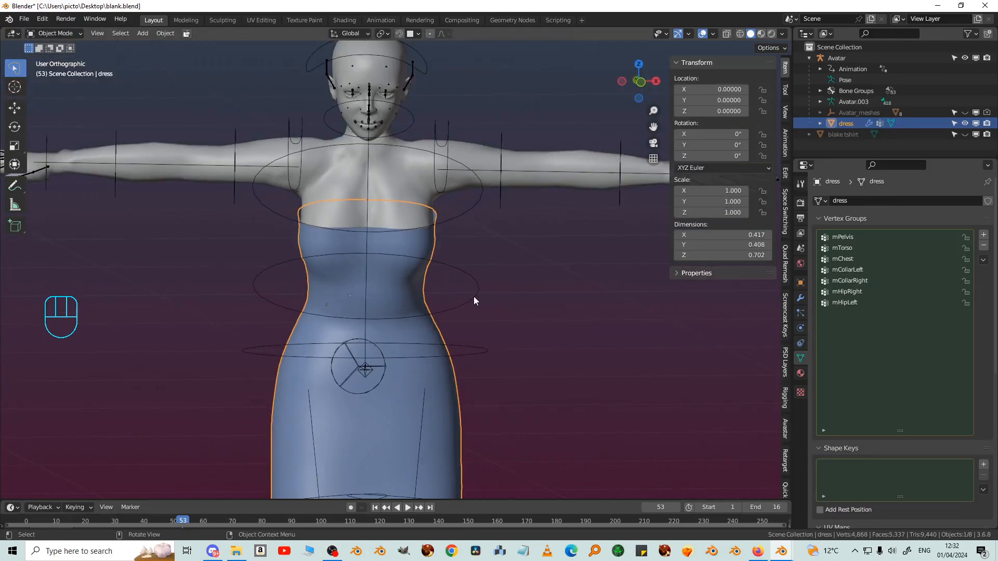
left_click(837, 58)
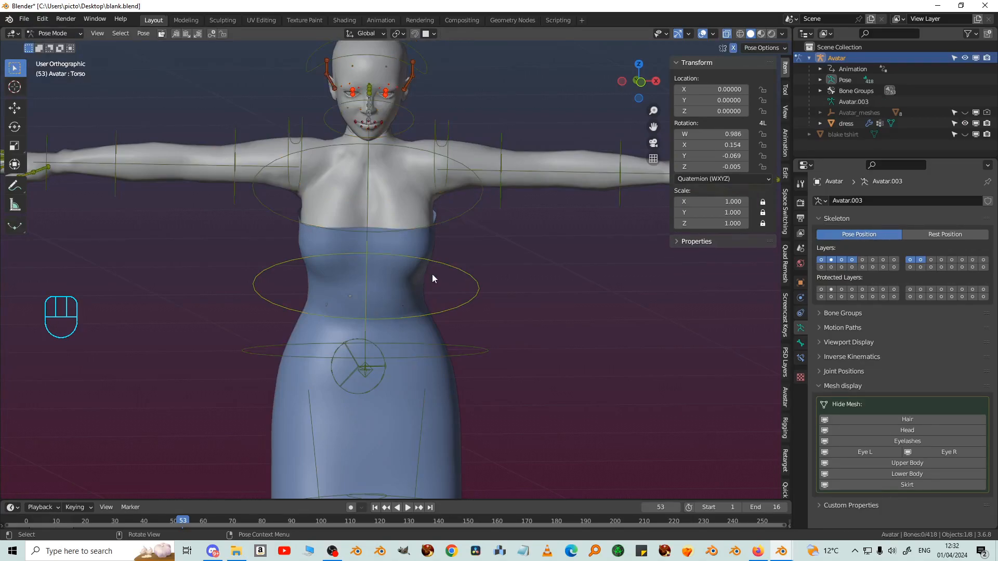
left_click(470, 215)
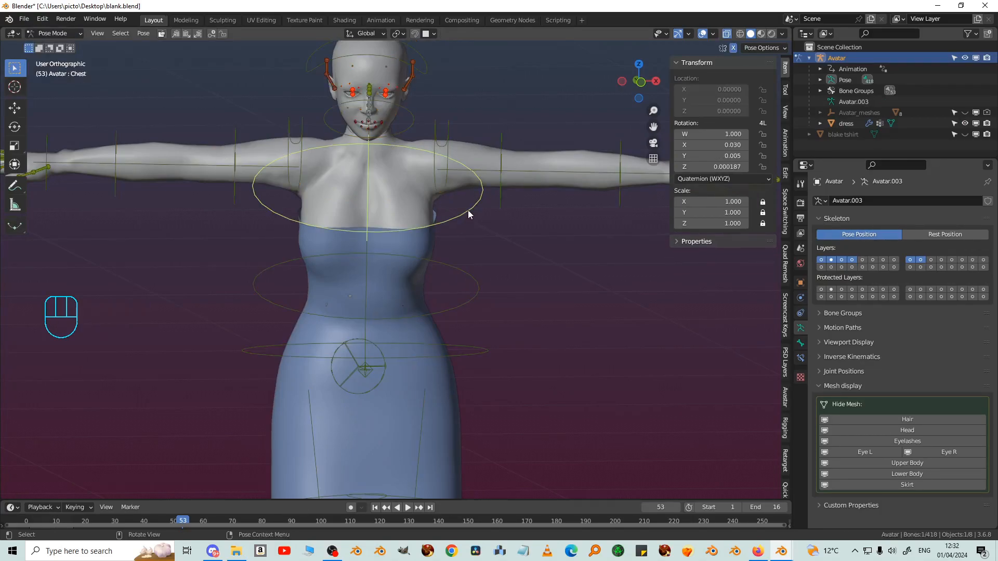
key("alt+r")
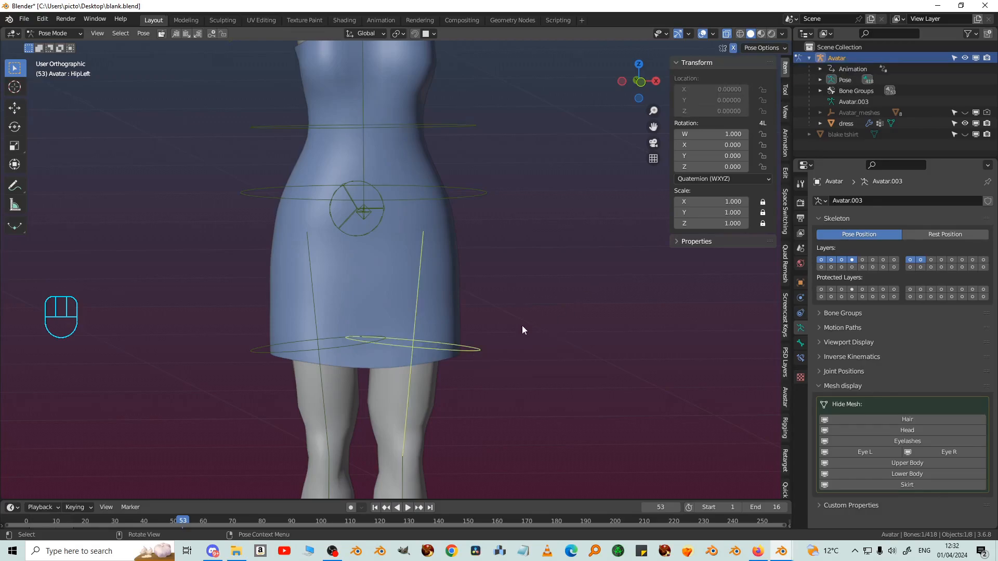
key("KP_1")
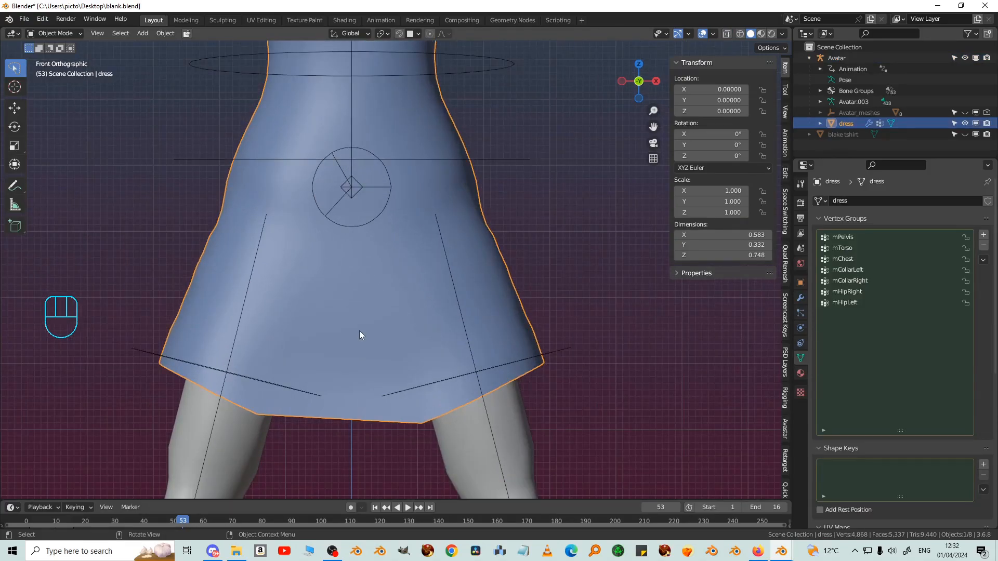
Box-select the lower front skirt vertices in Edit Mode using X-ray, then turn X-ray off
key("Tab")
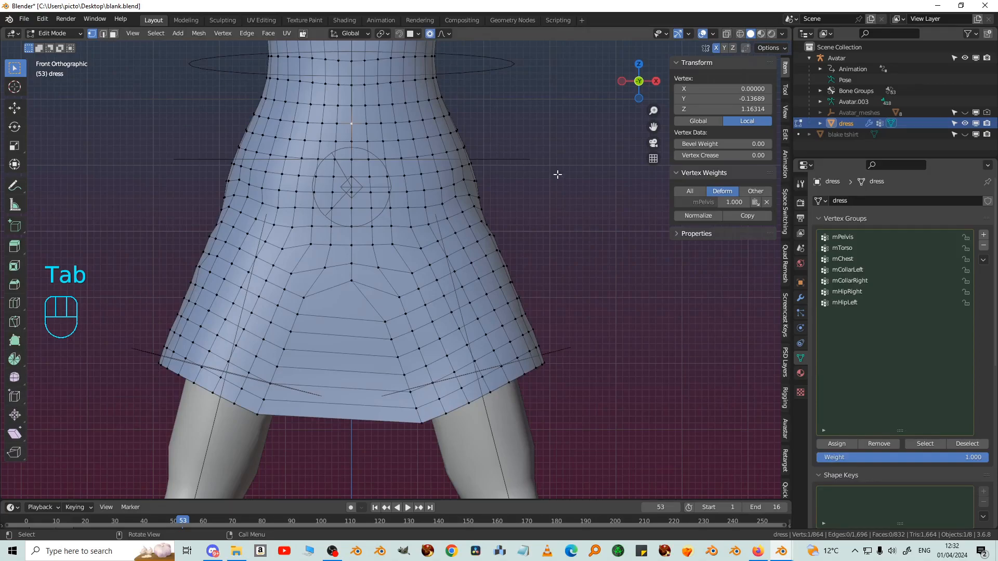
mouse_move(518, 196)
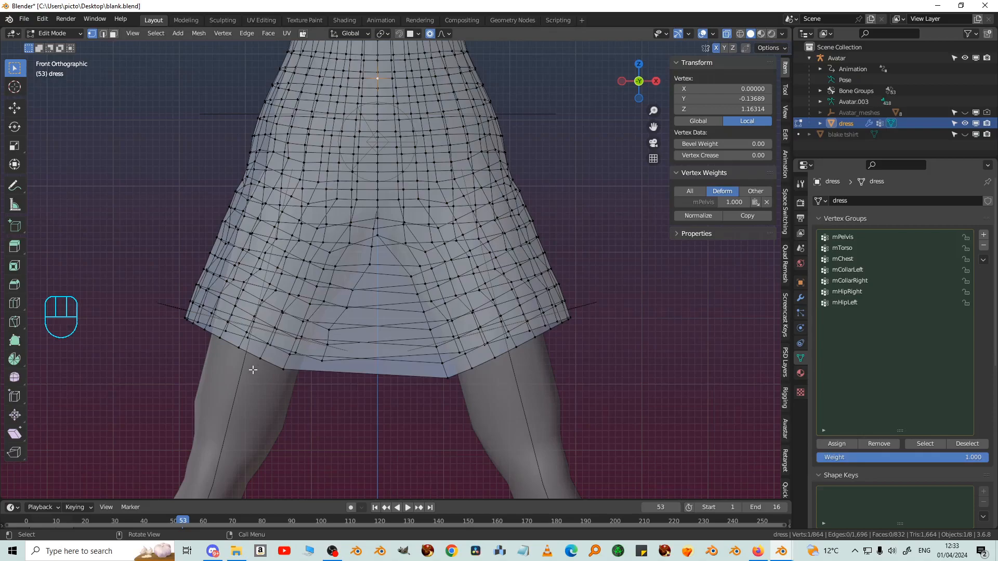
key("ctrl")
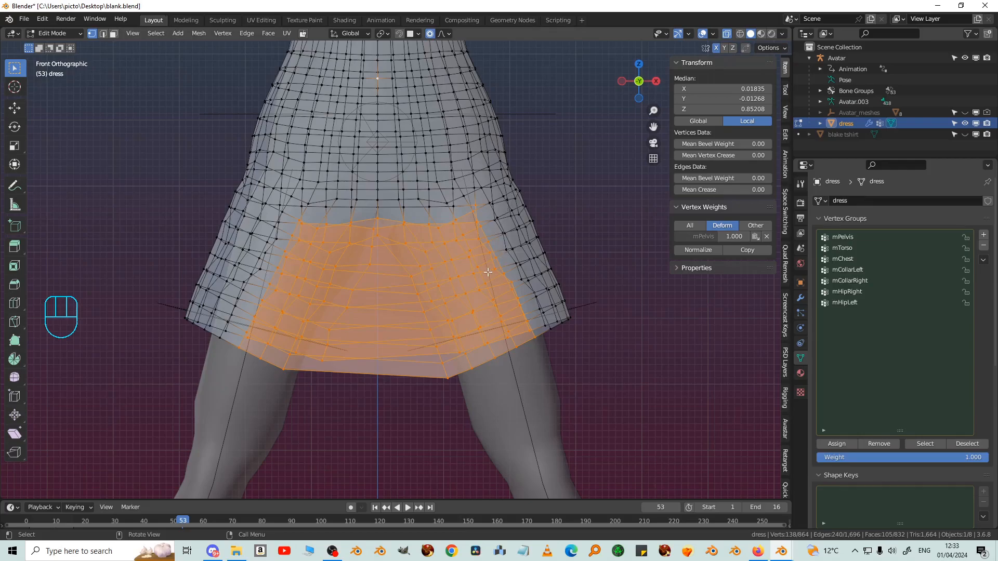
left_click(499, 261)
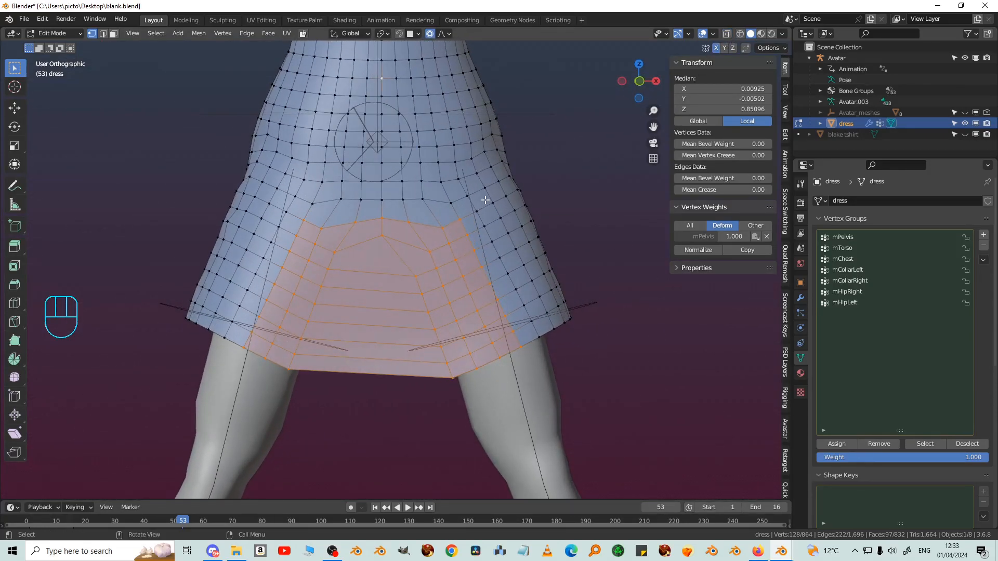
Smooth the skirt panel's vertex weights with Subset Deform Pose Bones and 7 iterations
key("KP_1")
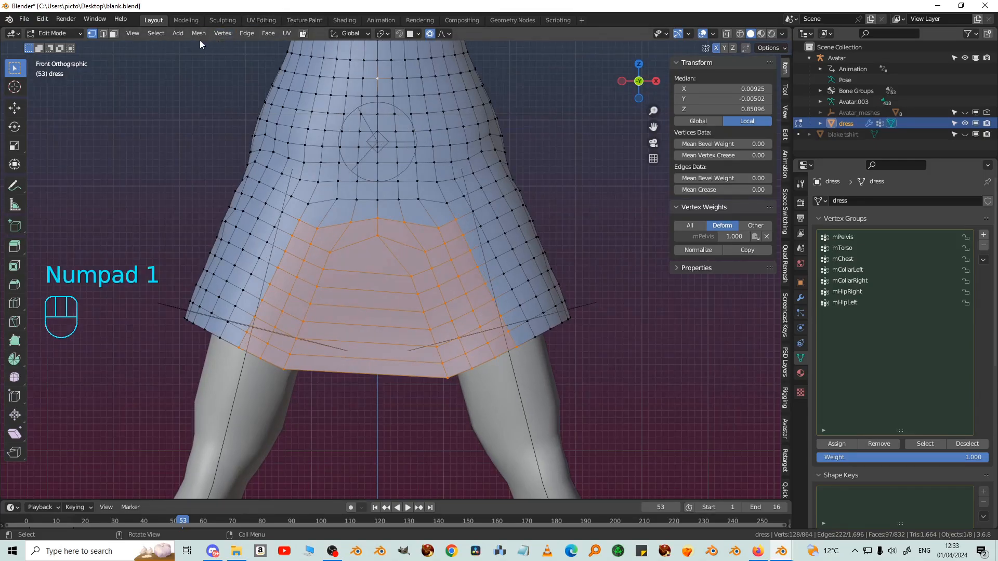
left_click(198, 33)
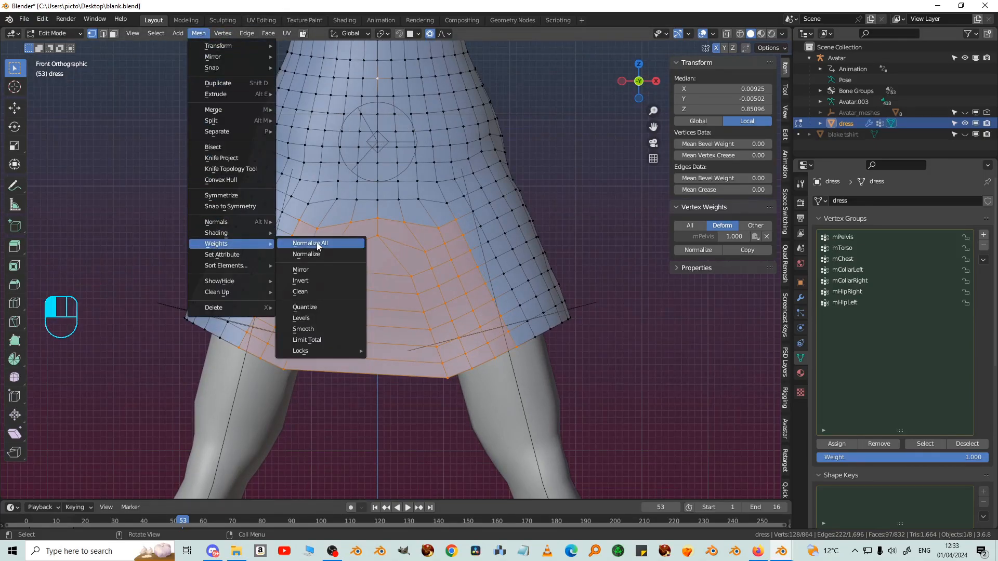
left_click(303, 329)
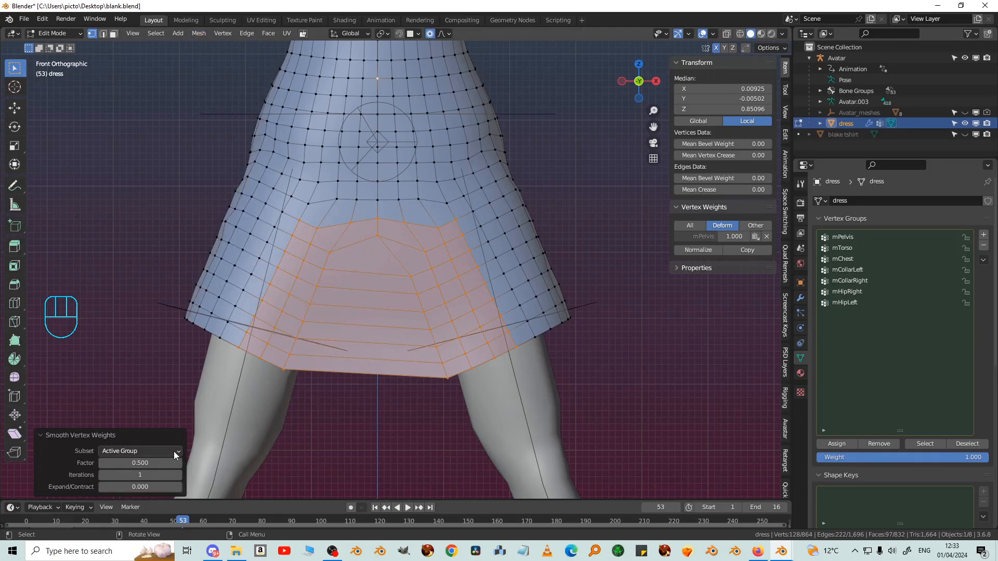
left_click(138, 451)
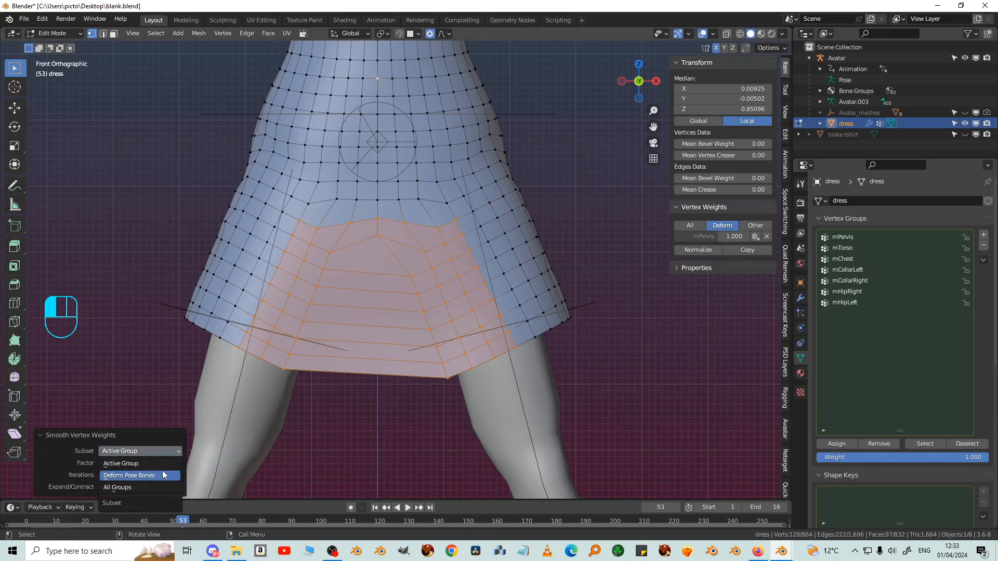
left_click(128, 476)
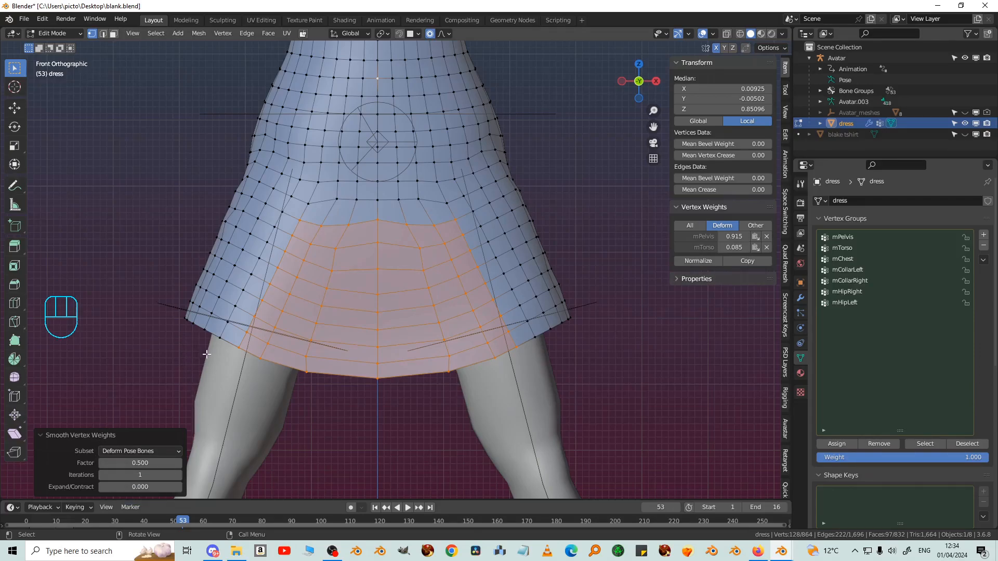
mouse_move(474, 386)
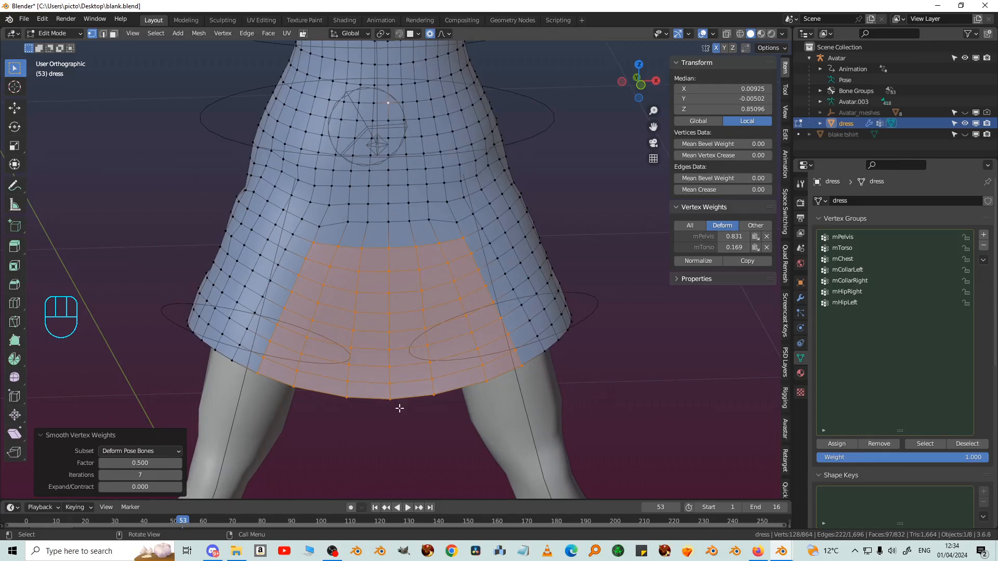
key("KP_1")
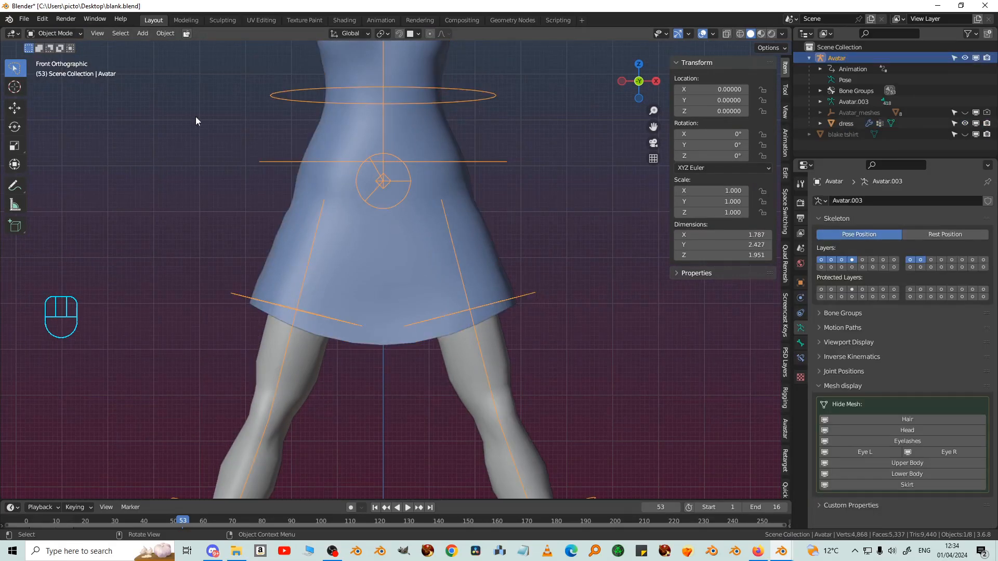
Put the avatar skeleton in Pose Mode and clear the left hip bone's rotation
left_click(54, 33)
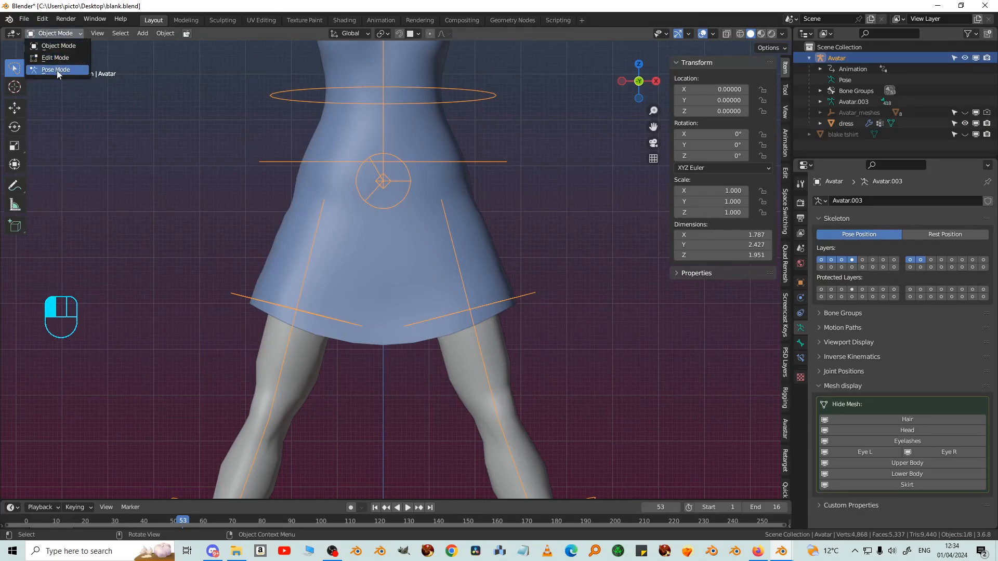
left_click(56, 69)
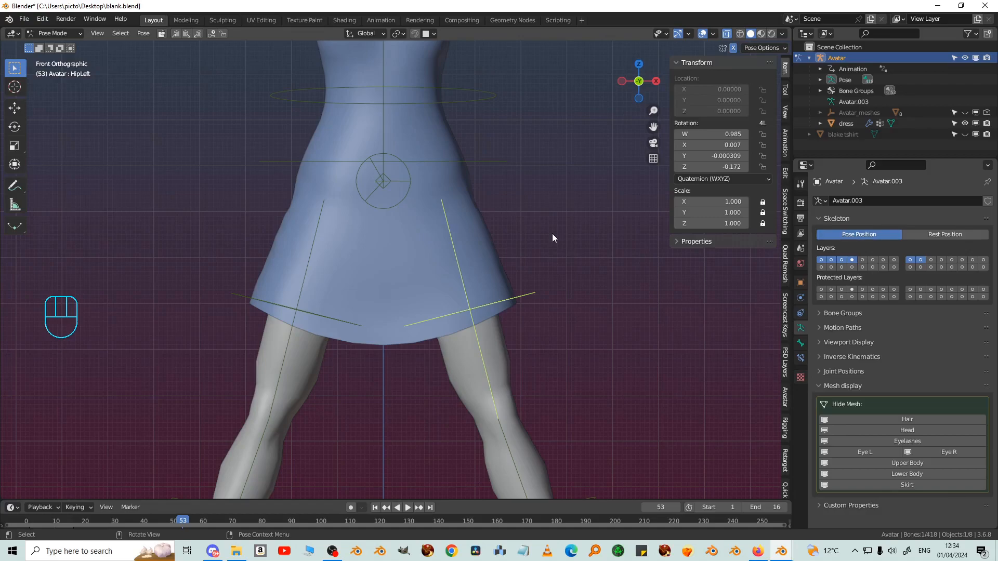
key("alt+r")
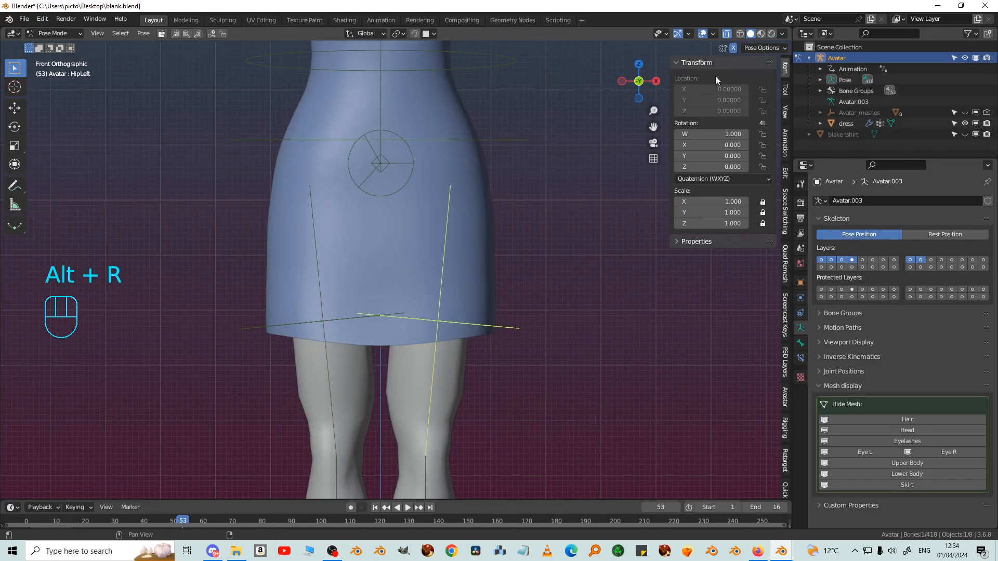
mouse_move(733, 49)
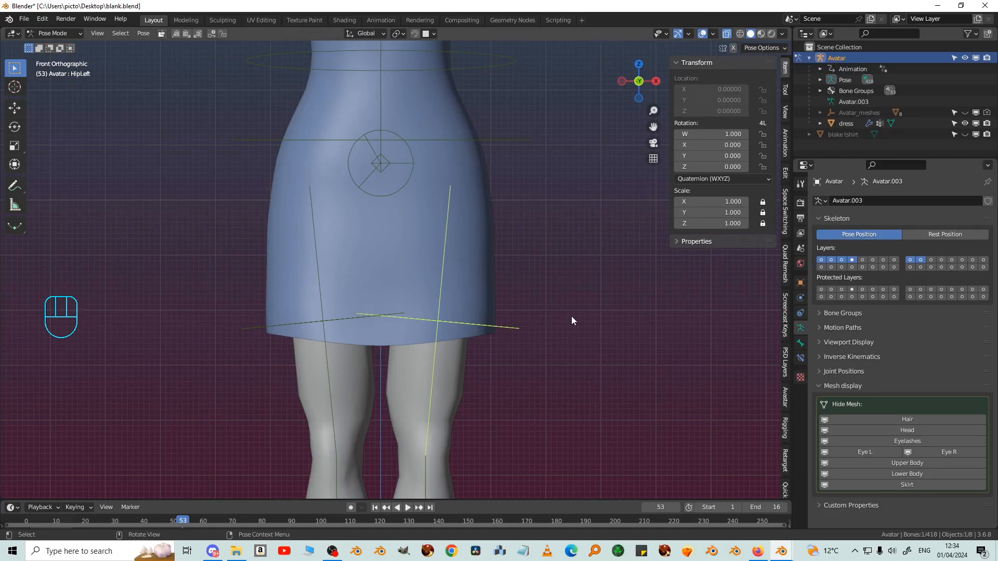
Swing the left leg forward to test the dress bend, then cancel the rotation
key("r")
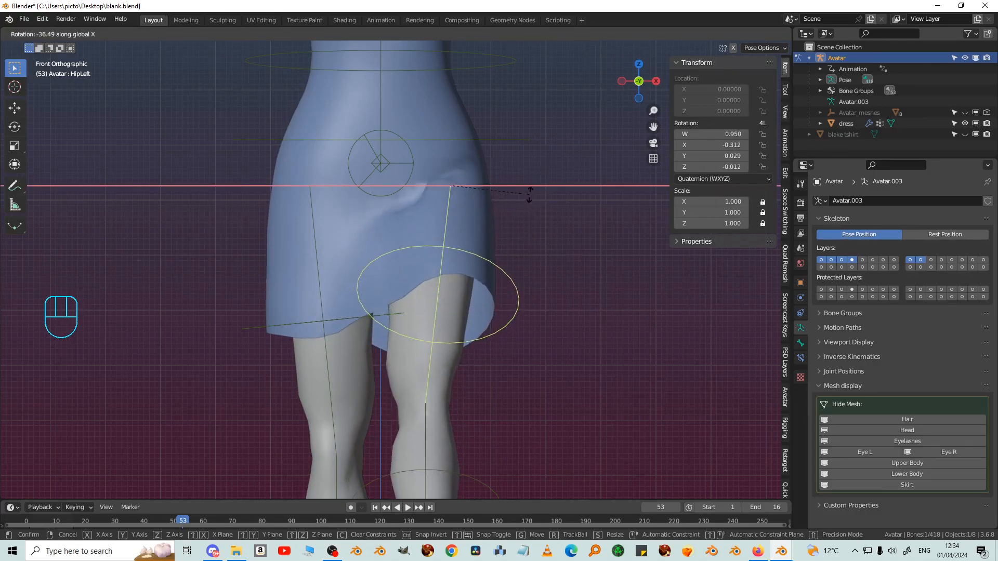
left_click_drag(529, 194, 522, 184)
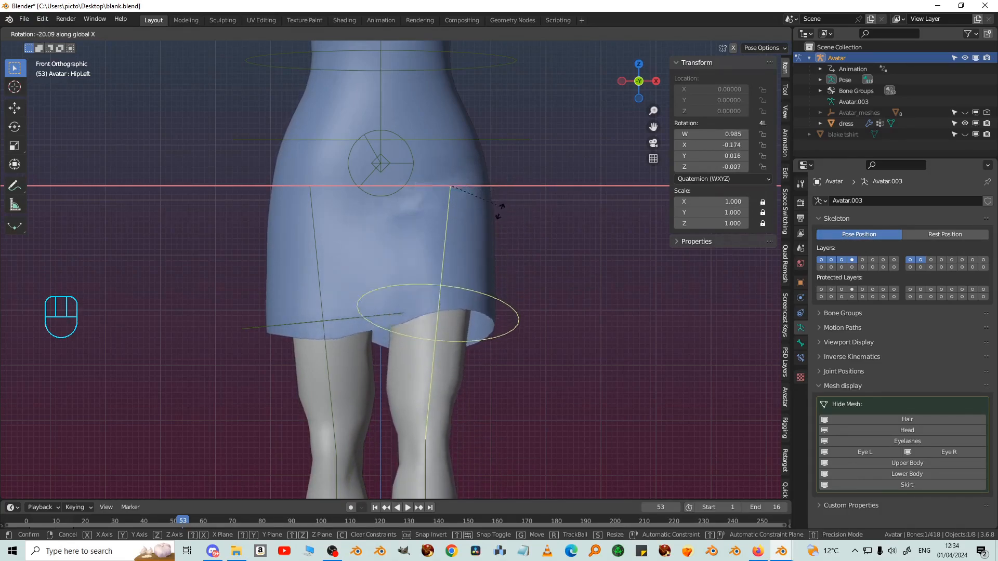
left_click(543, 300)
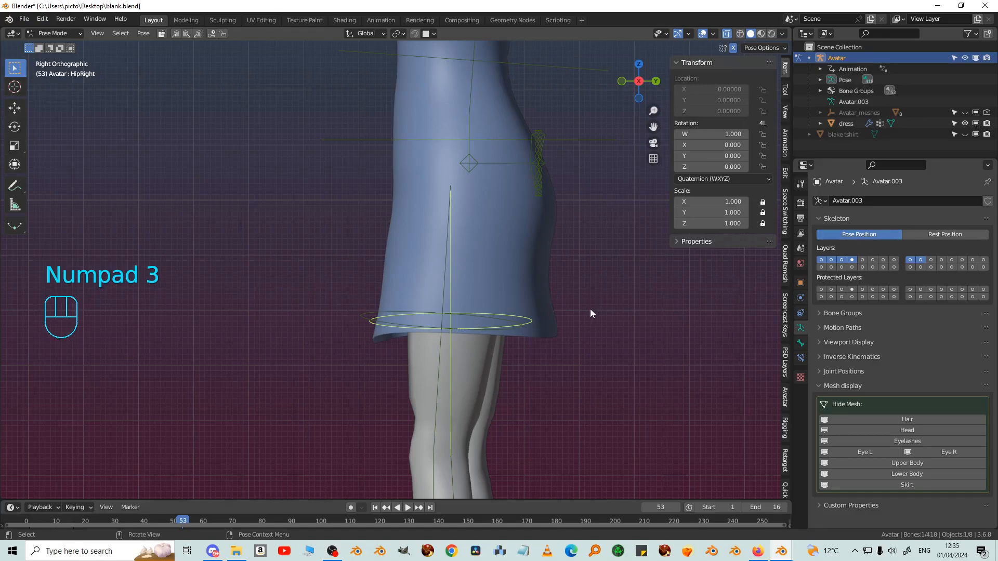
key("alt+r")
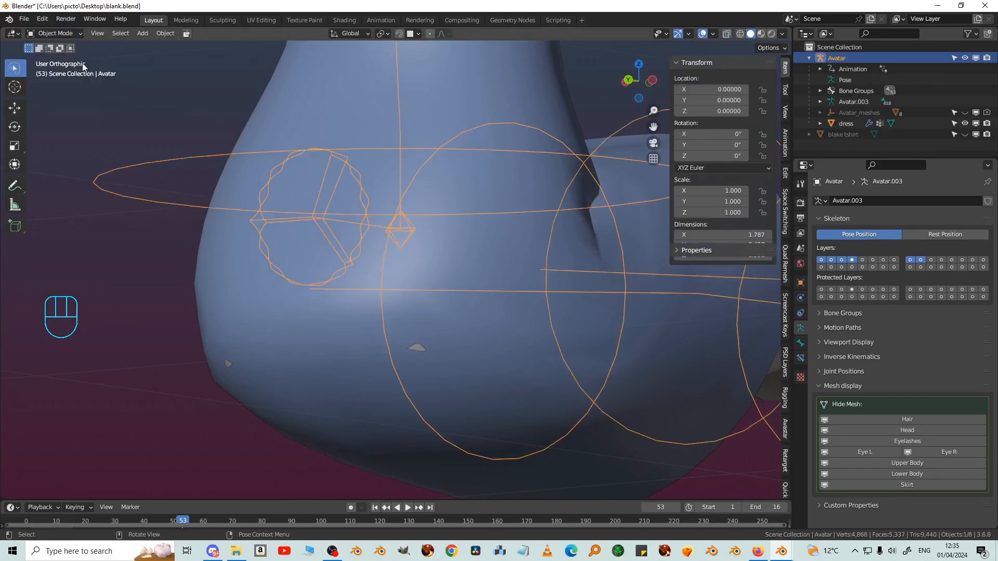
Raise the dress's hip weight levels gain in Edit Mode so skirt weights read 0.144
left_click(847, 123)
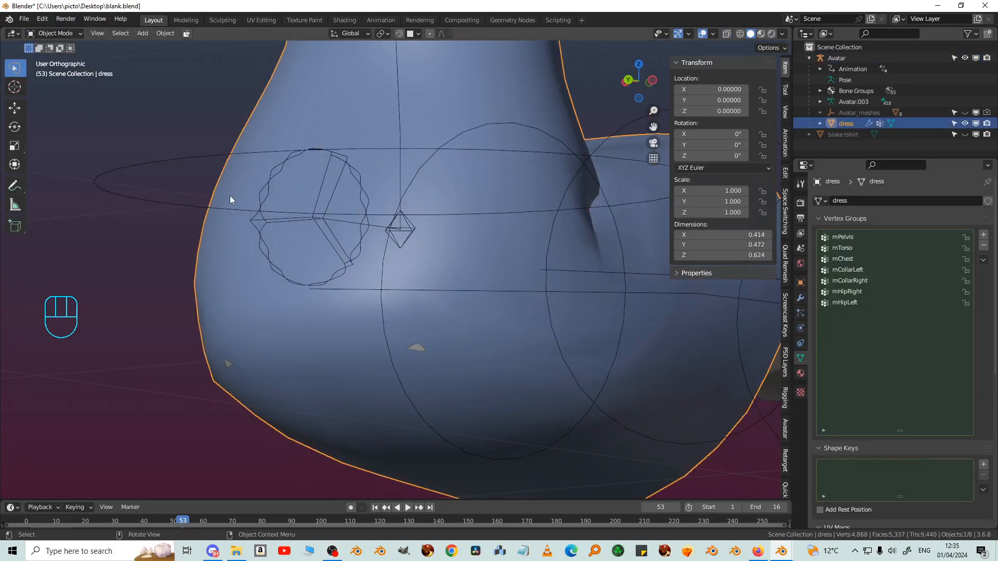
key("Tab")
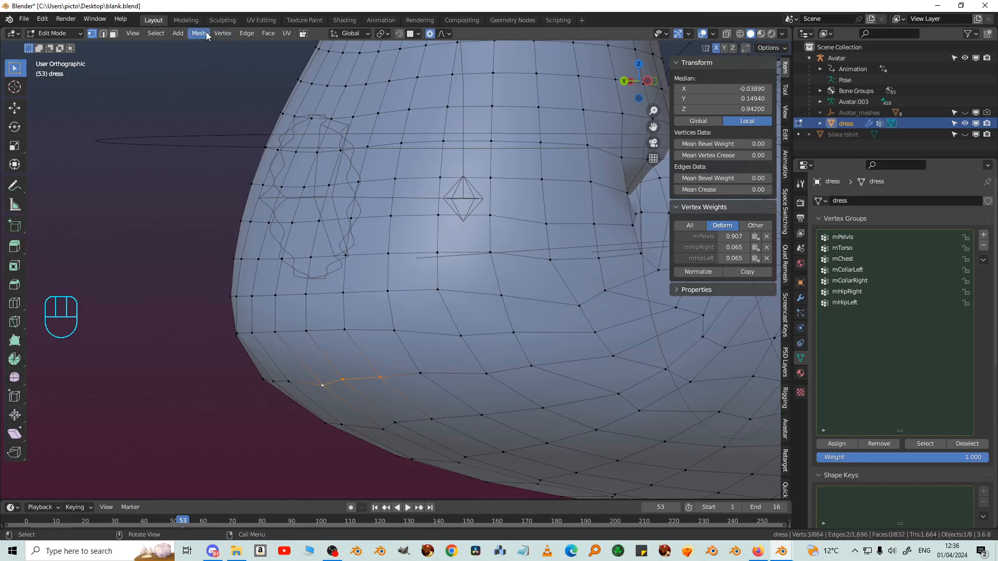
left_click(198, 33)
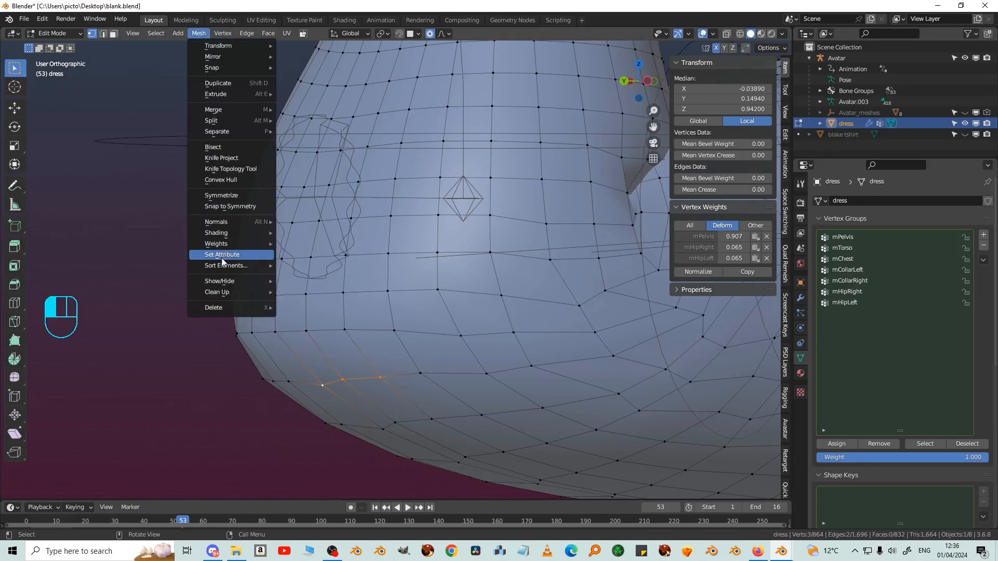
mouse_move(216, 244)
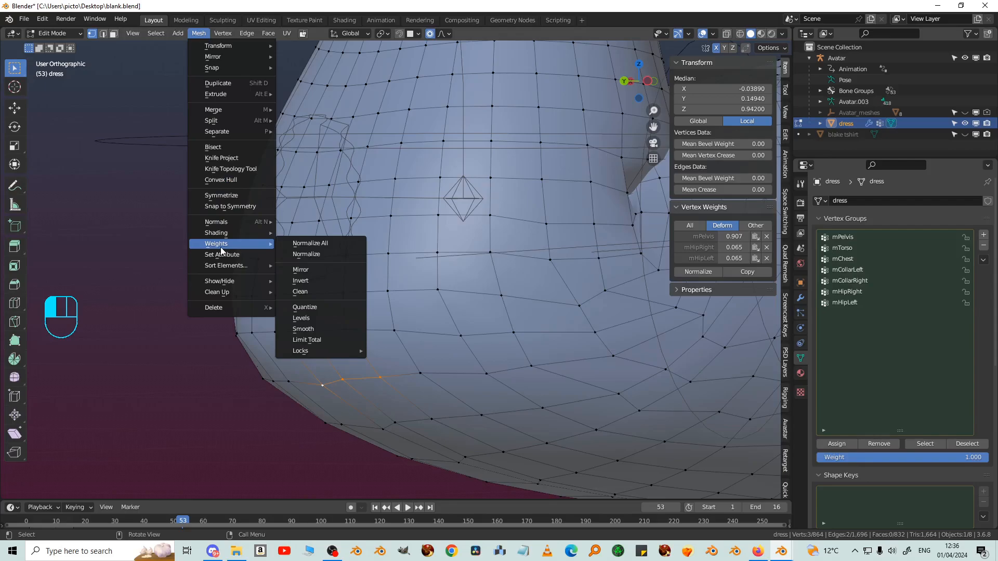
mouse_move(300, 291)
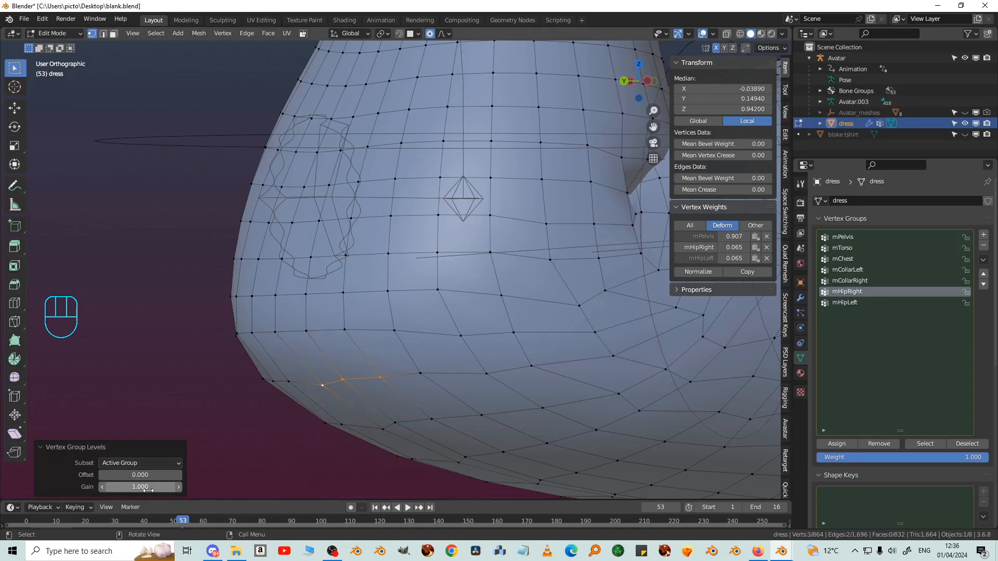
left_click_drag(149, 488, 140, 487)
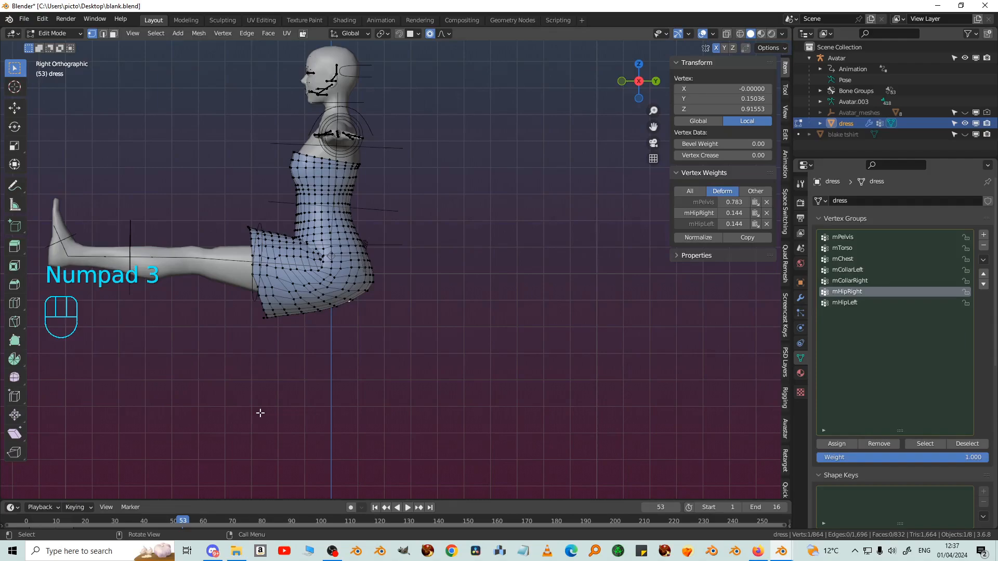
Put the armature in Pose Mode and clear the leg bone rotations back to T-pose
key("Tab")
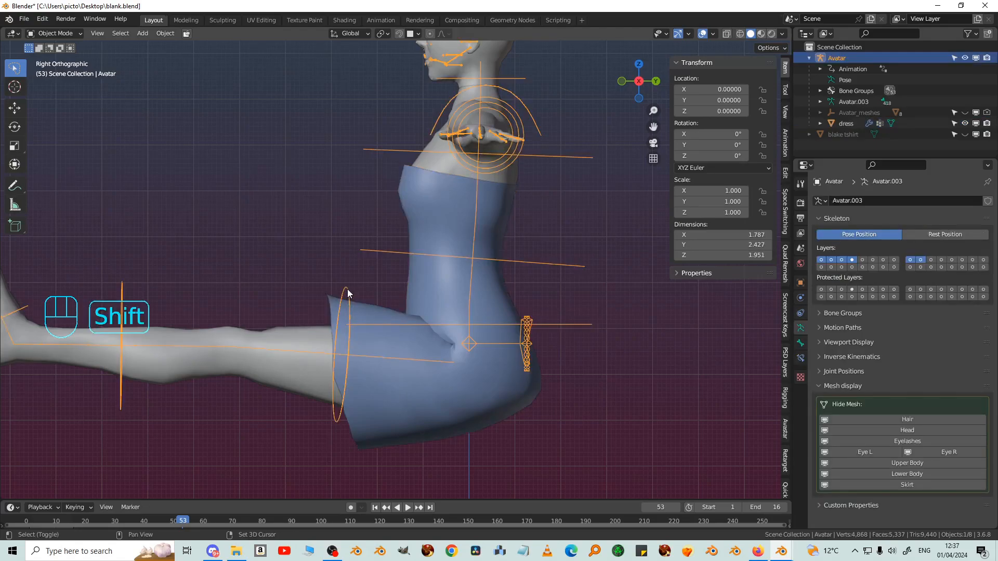
left_click(55, 34)
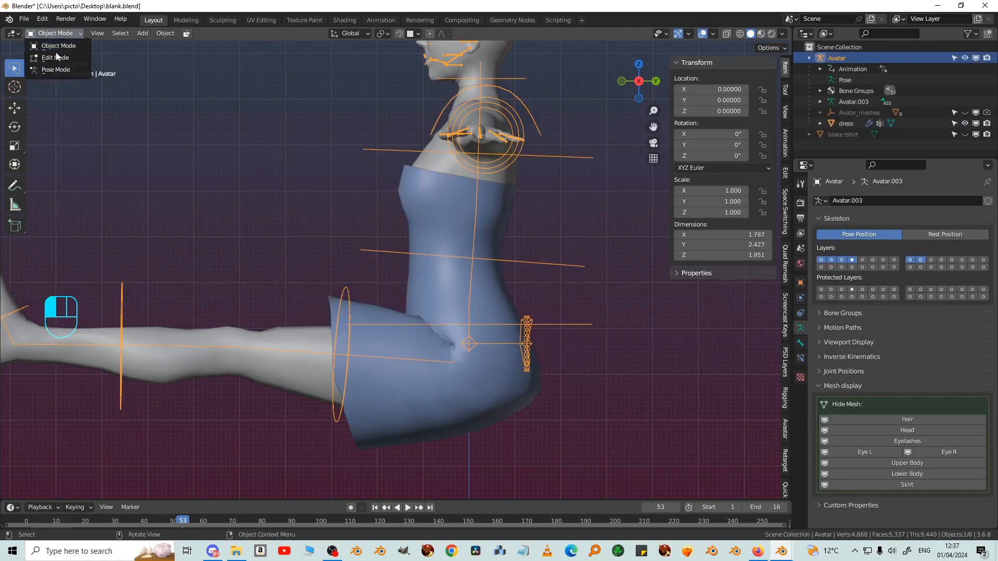
left_click(55, 69)
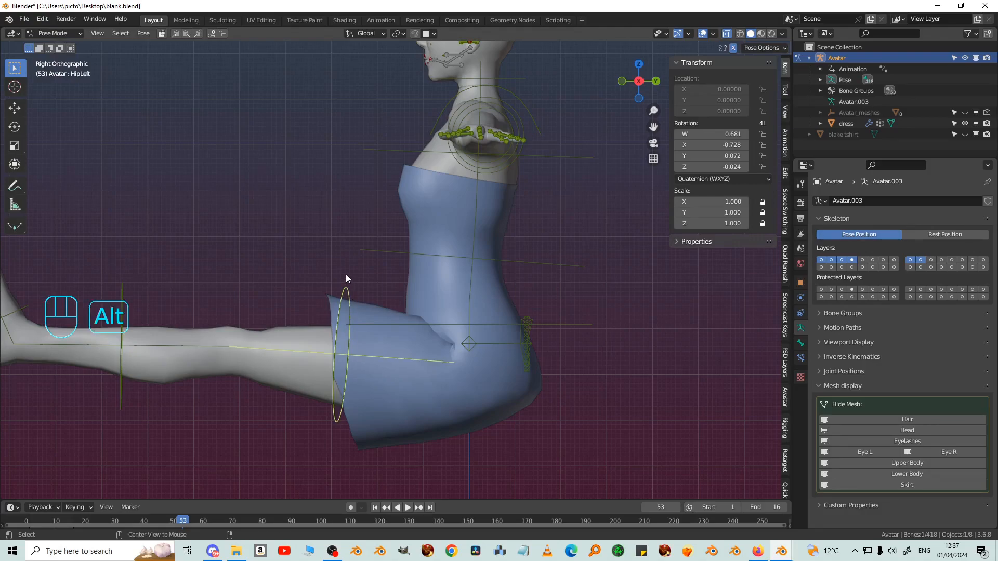
key("alt+r")
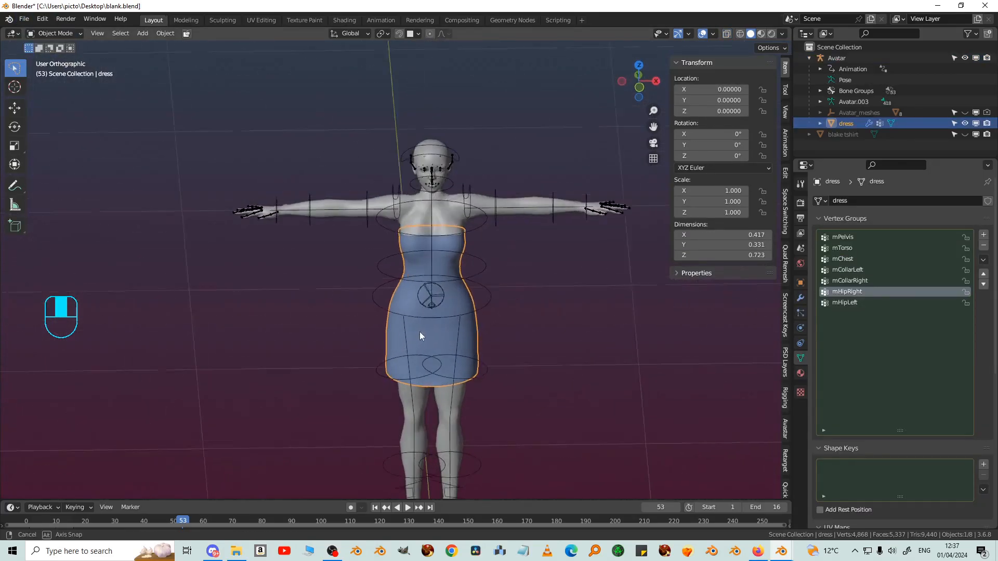
In front view, display the mPelvis, mChest, mCollarLeft and mHipRight weights on the dress
left_click_drag(420, 336, 581, 345)
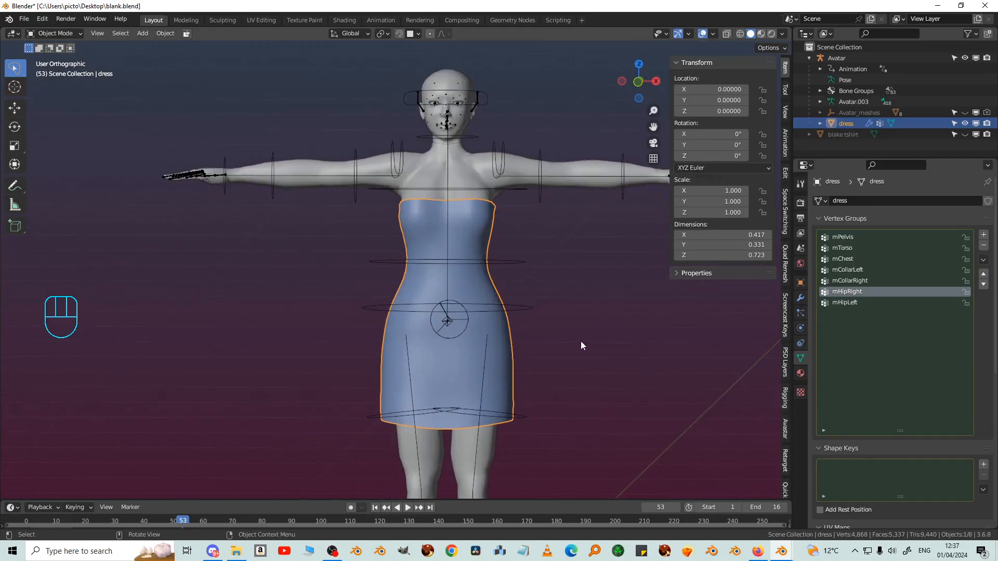
key("KP_1")
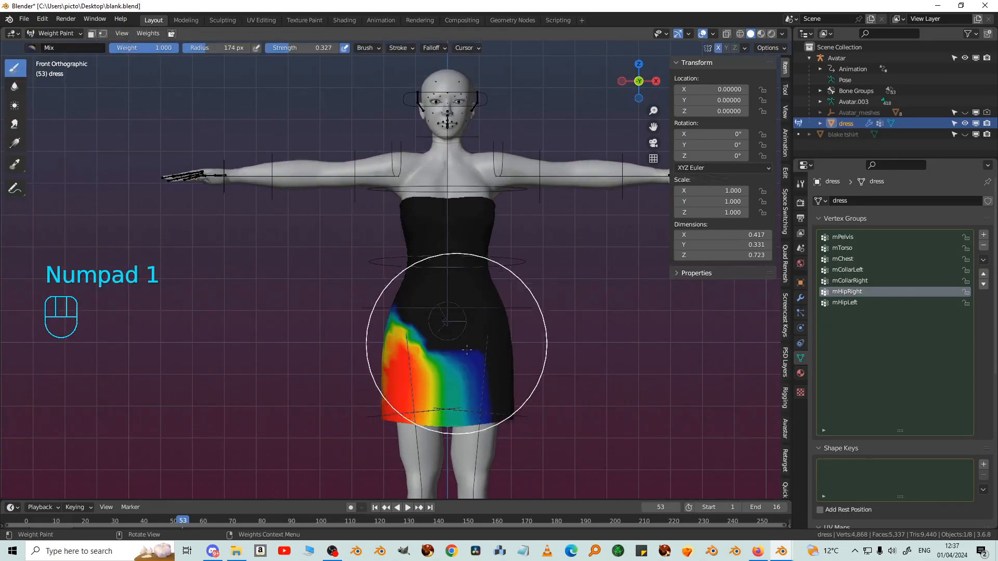
mouse_move(585, 377)
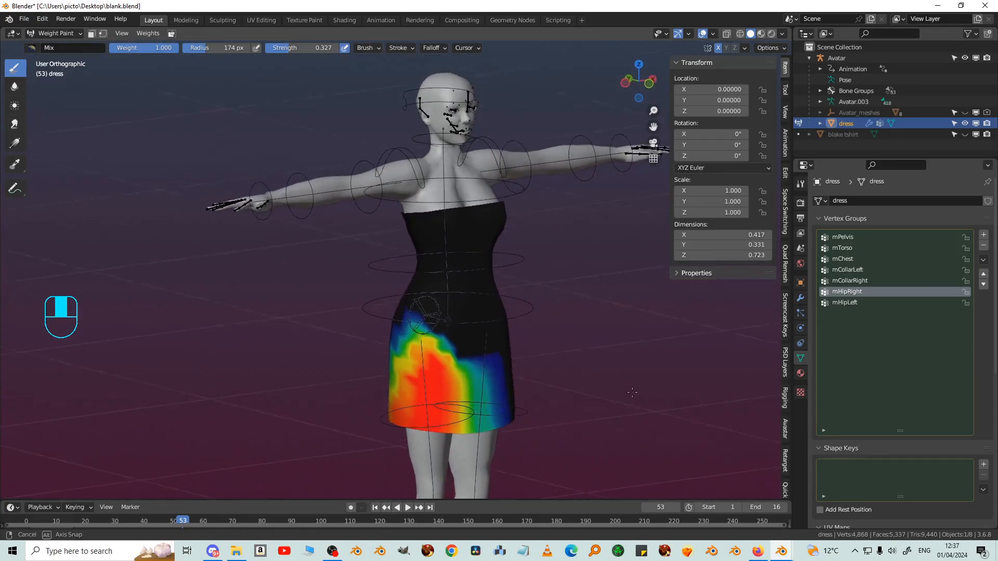
left_click(844, 236)
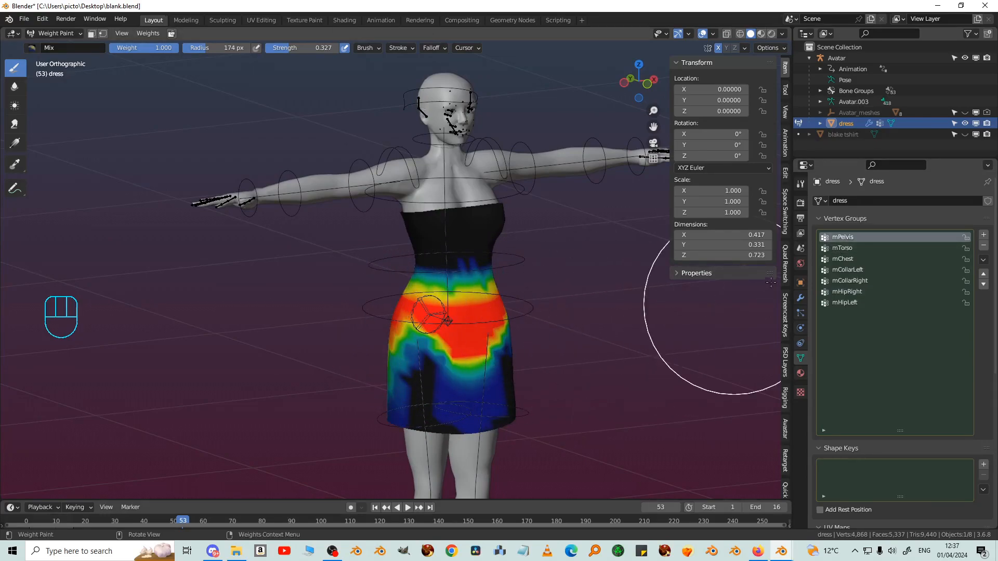
left_click(843, 258)
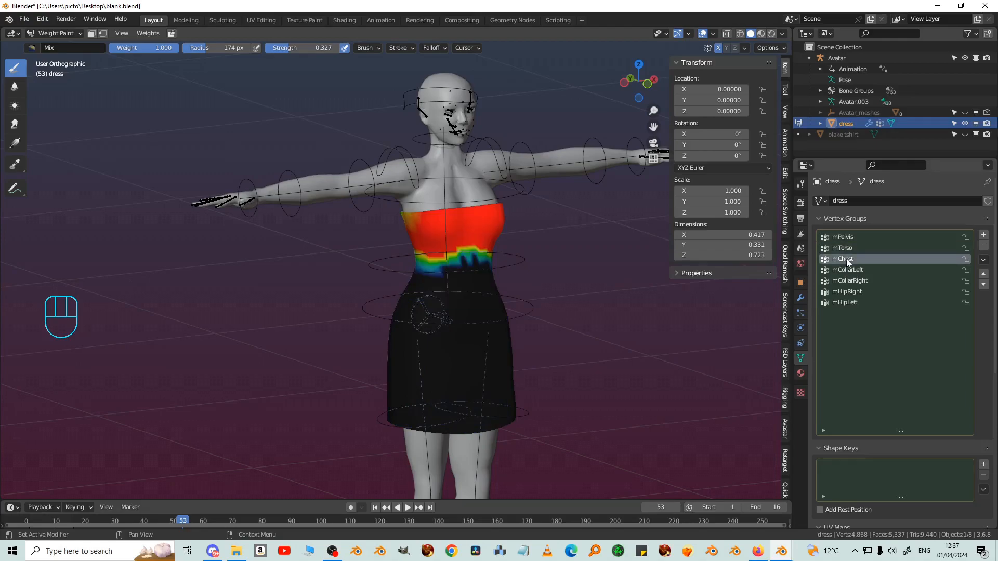
left_click(847, 292)
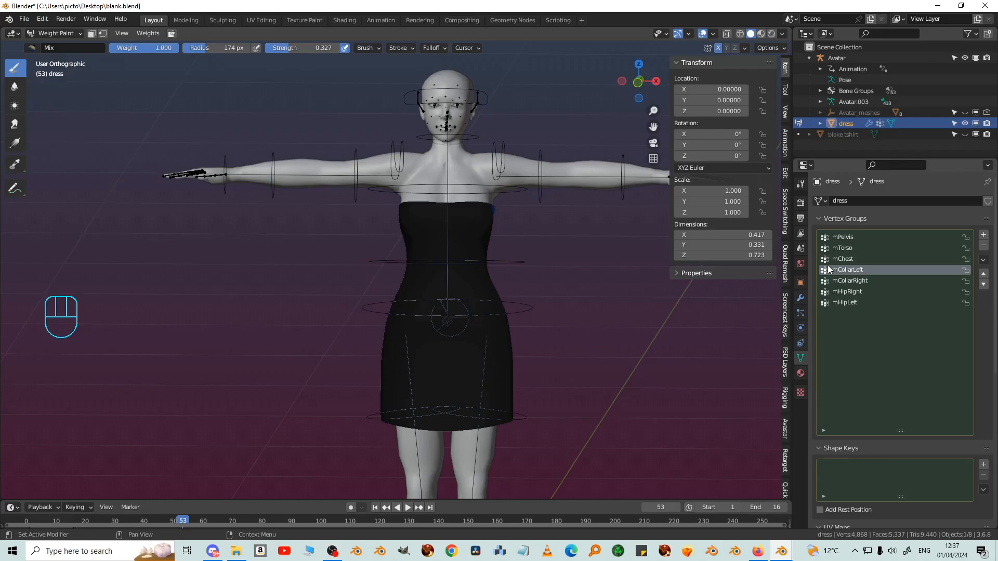
left_click(847, 292)
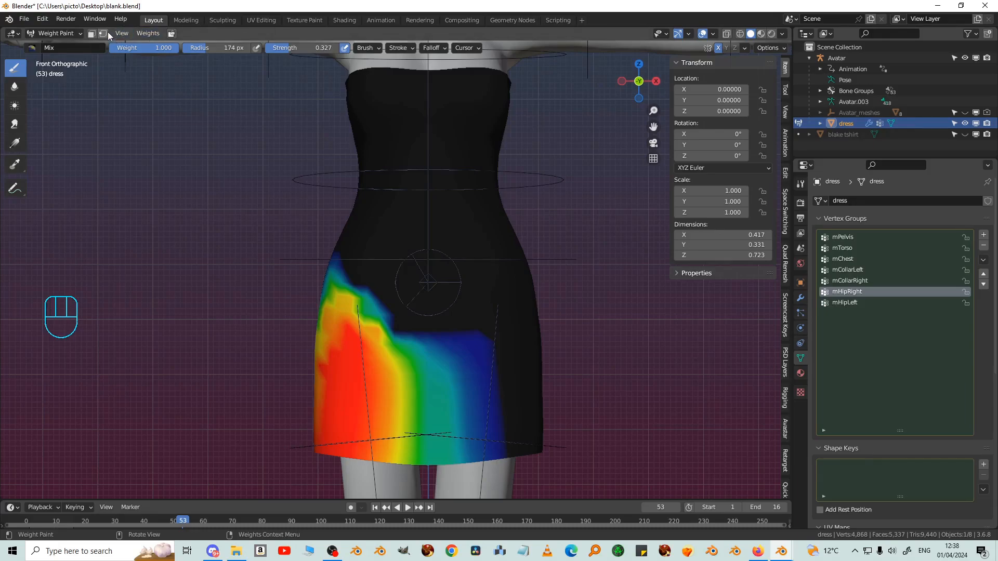
mouse_move(101, 33)
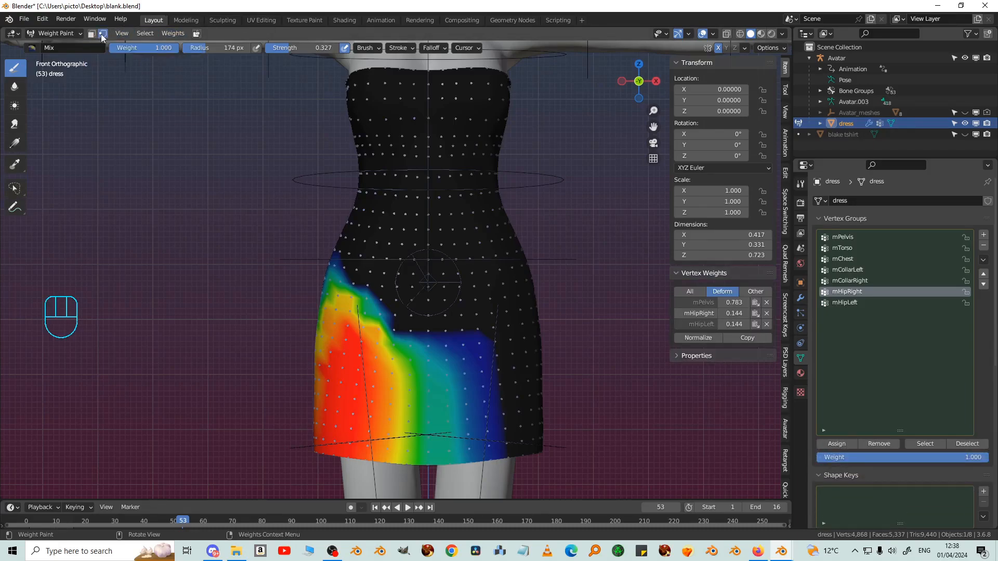
Select all dress vertices and smooth their deform-bone weights
key("a")
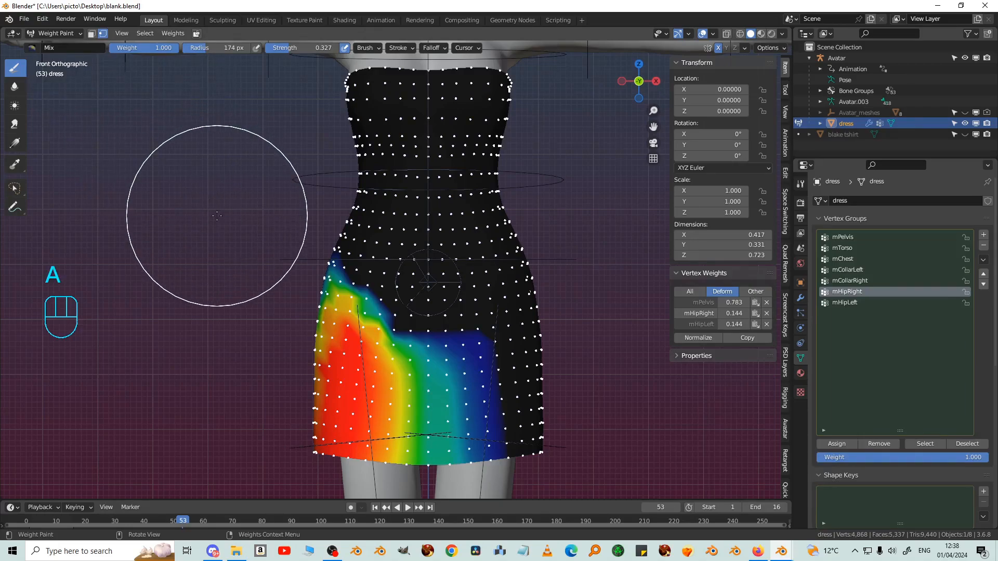
mouse_move(172, 236)
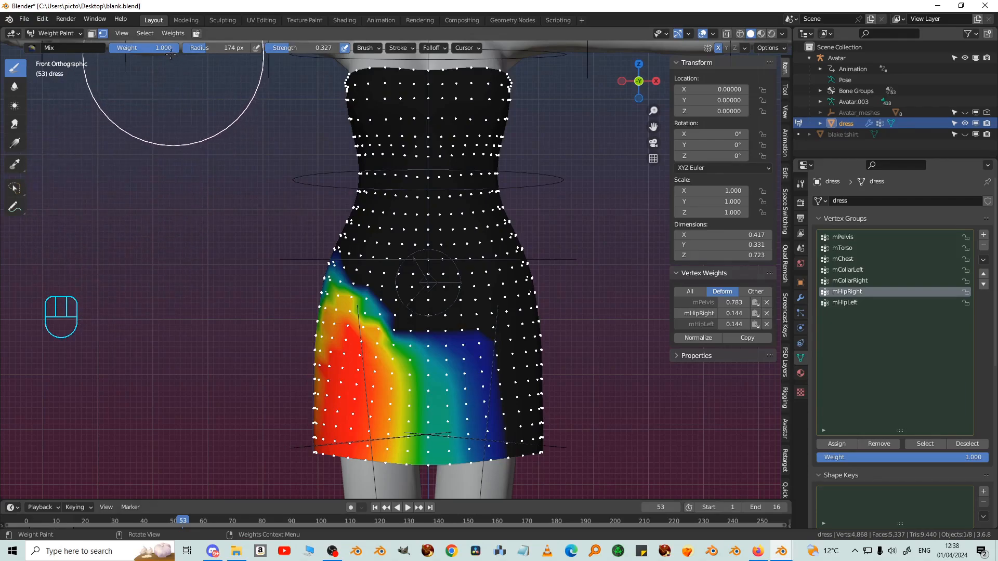
left_click(172, 33)
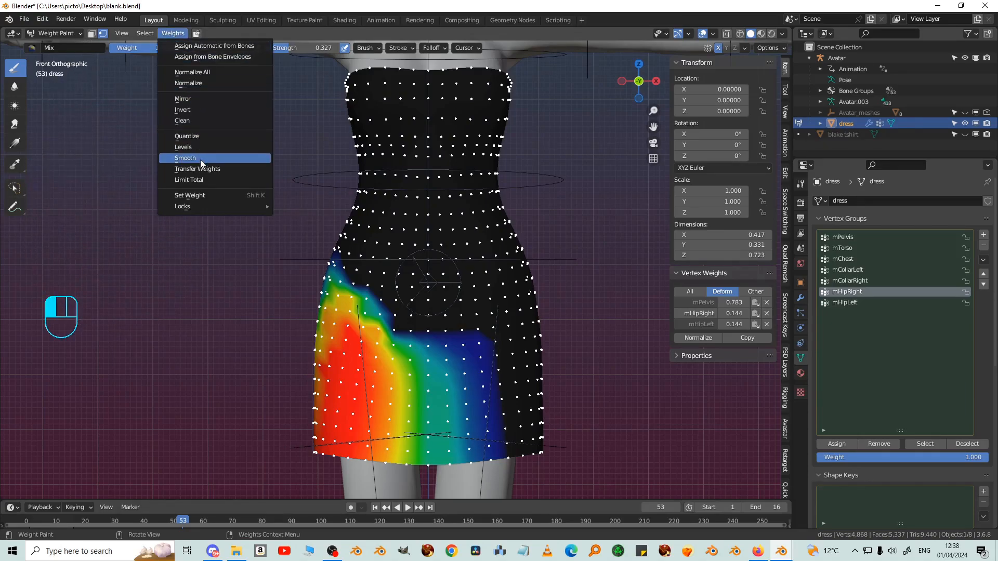
left_click(185, 159)
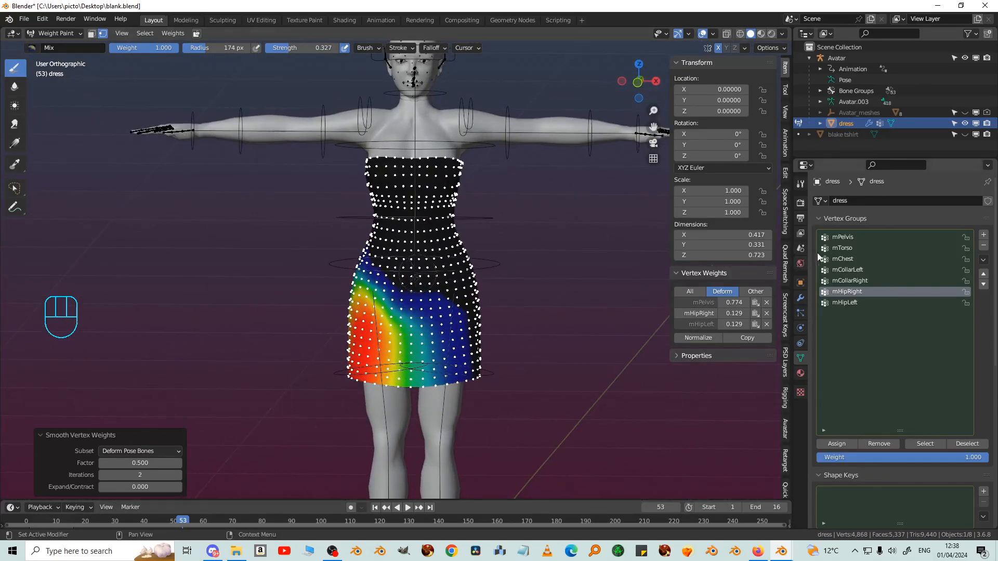
Inspect the smoothed mPelvis and mHipLeft weights, then return to mesh editing
left_click(842, 248)
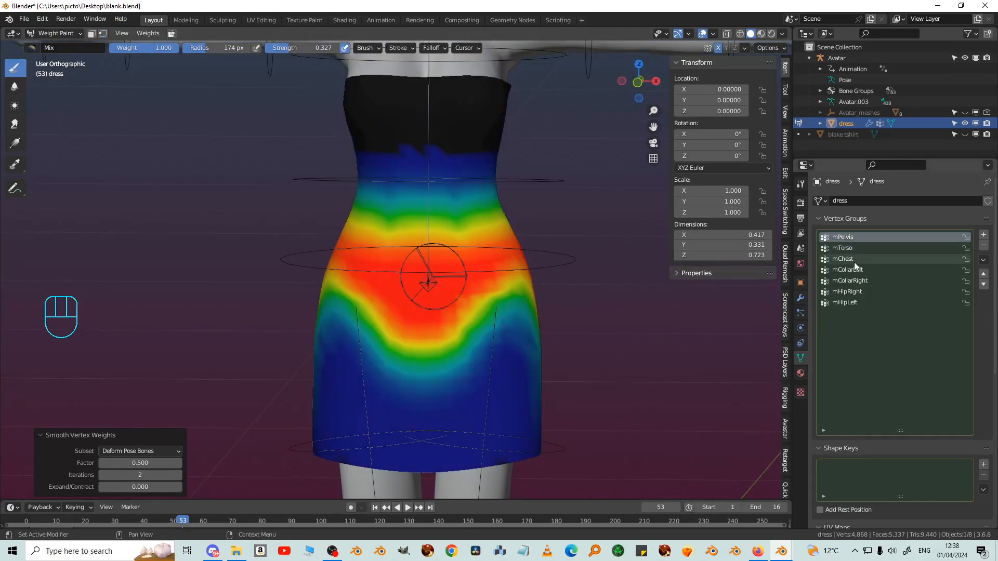
left_click(848, 292)
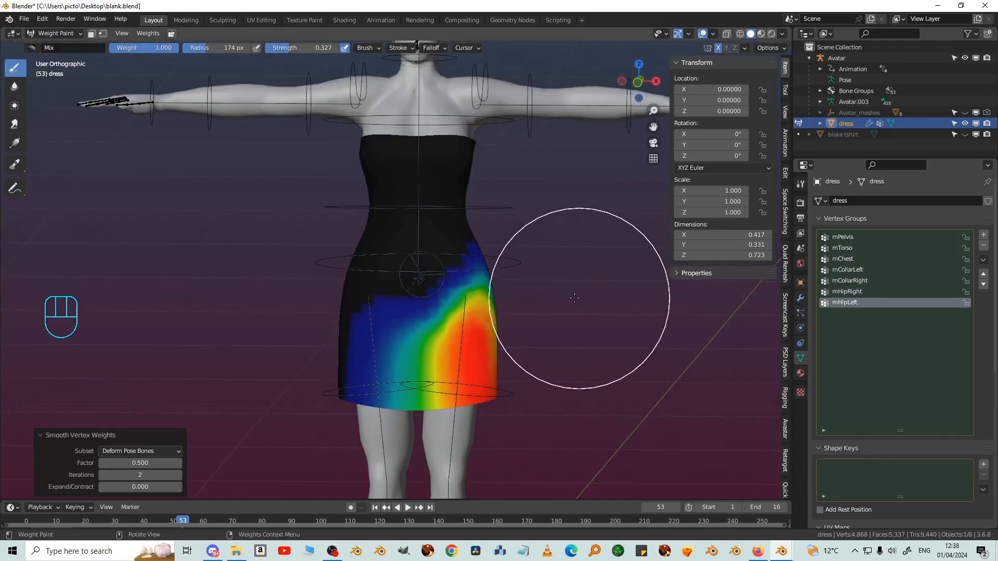
key("Tab")
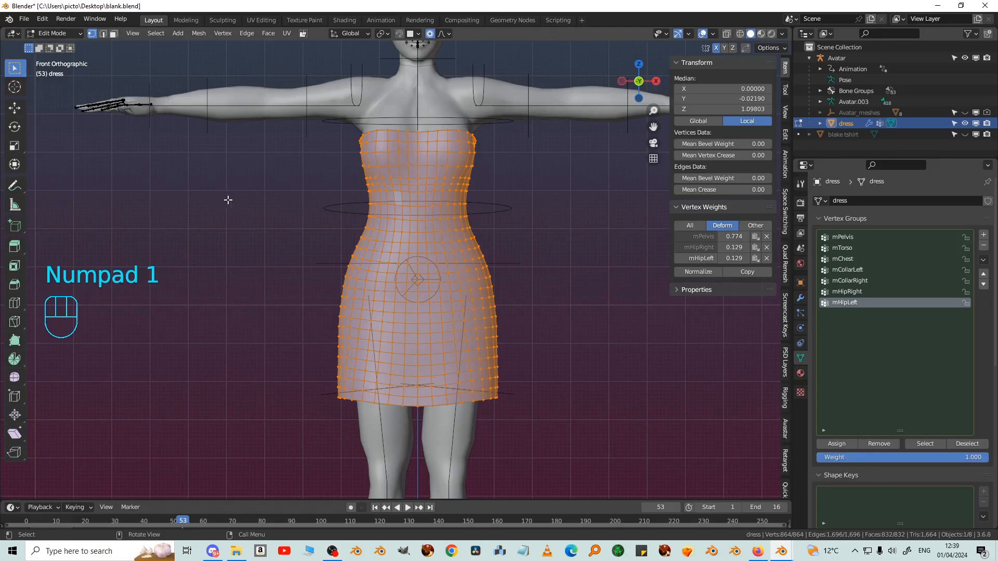
Limit each dress vertex to four deform-bone weights
left_click(199, 33)
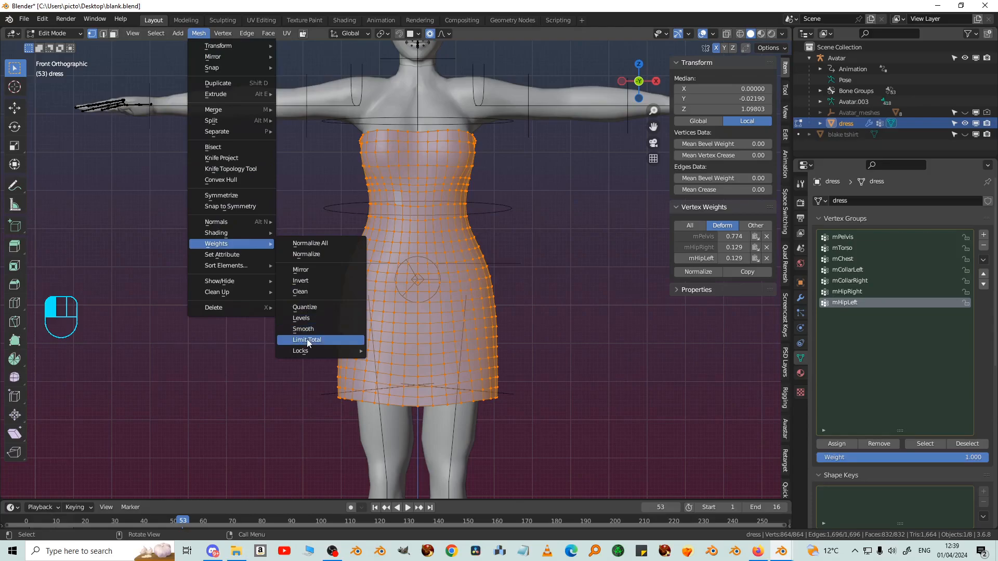
left_click(307, 339)
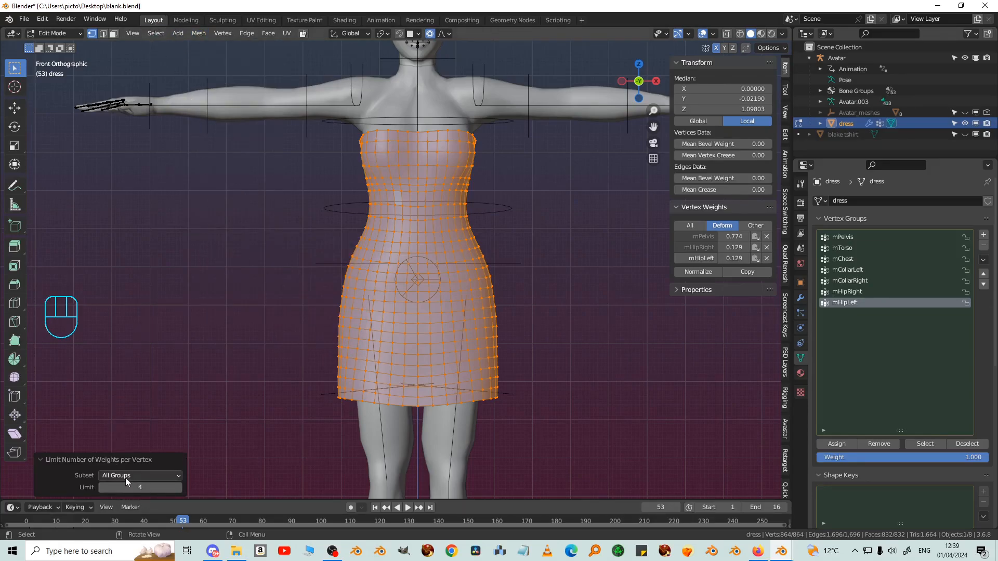
left_click(139, 476)
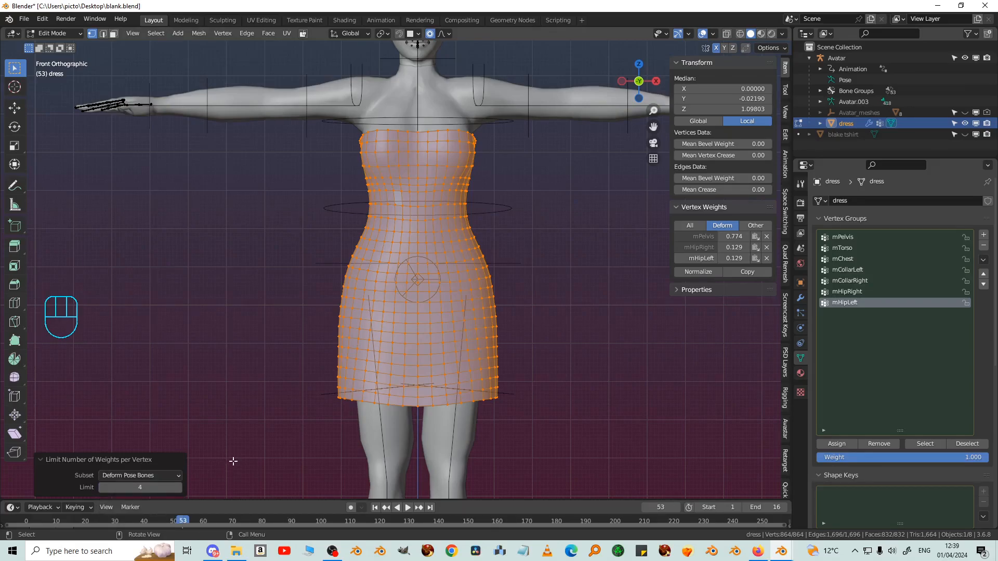
Normalize all deform weights with Lock Active off, returning to weight painting
left_click(198, 33)
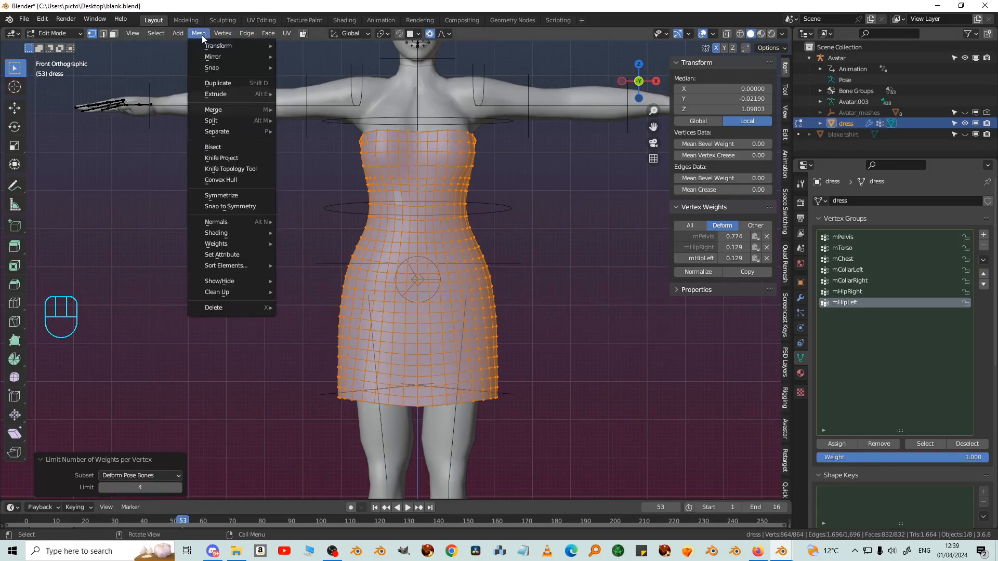
mouse_move(216, 243)
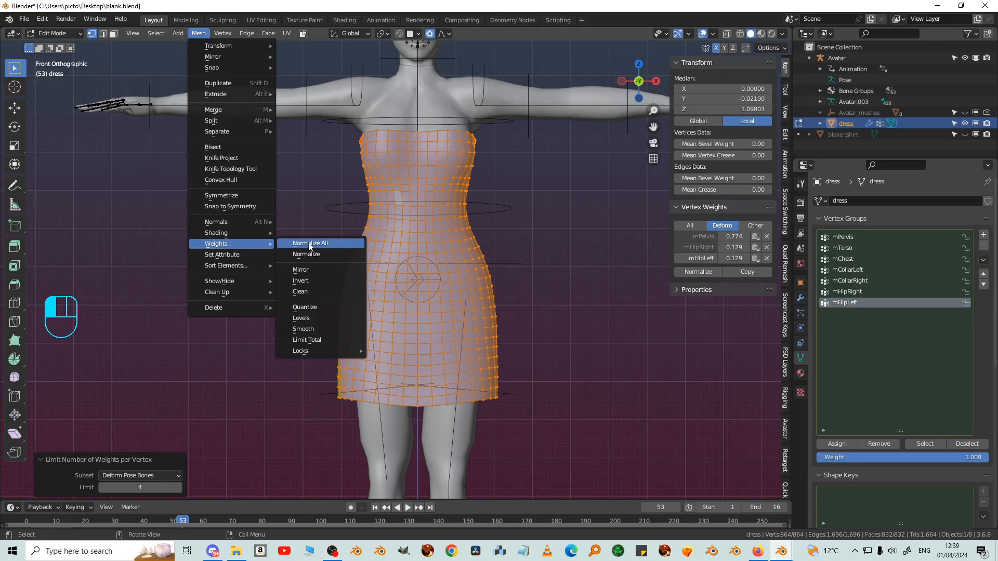
left_click(309, 244)
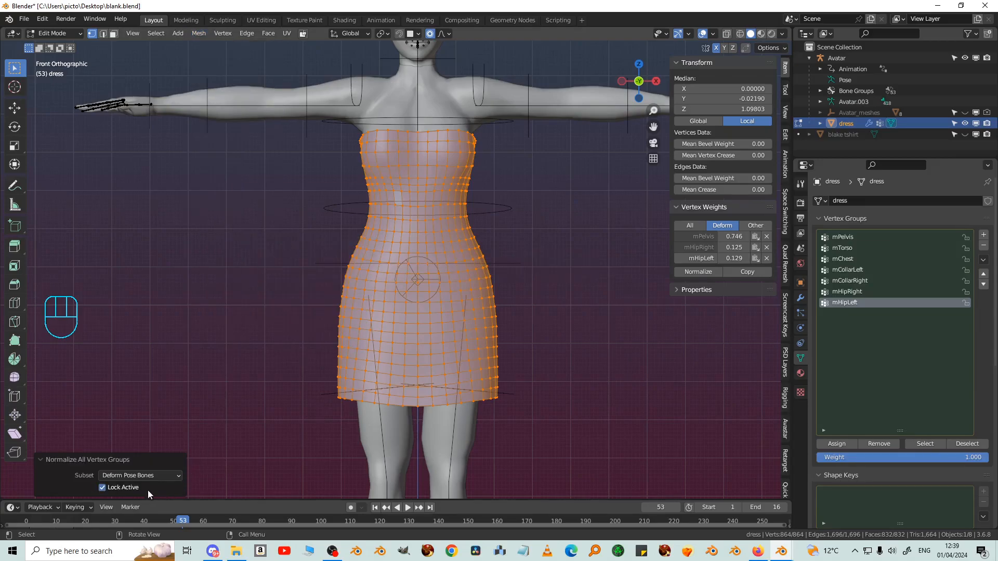
mouse_move(102, 494)
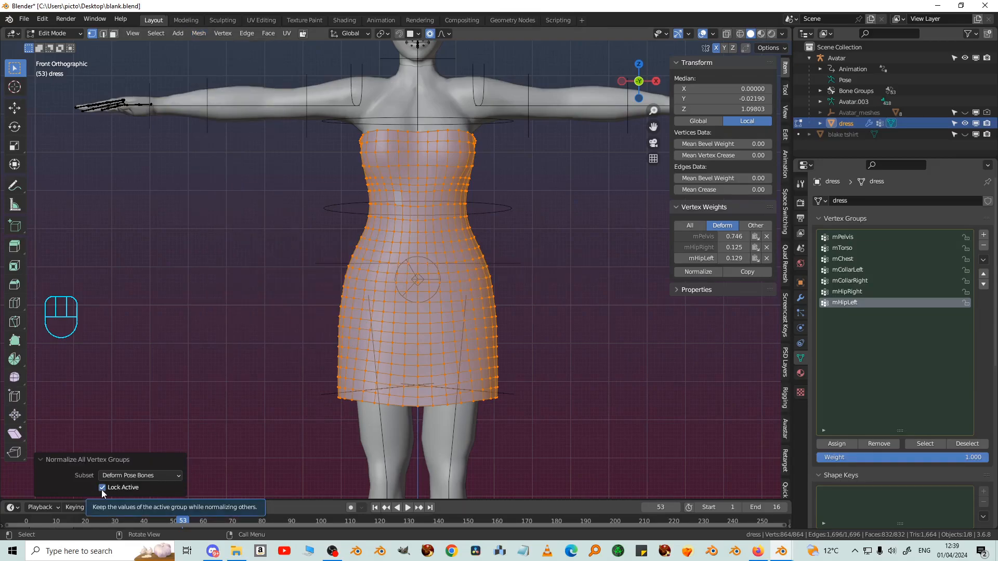
left_click(102, 487)
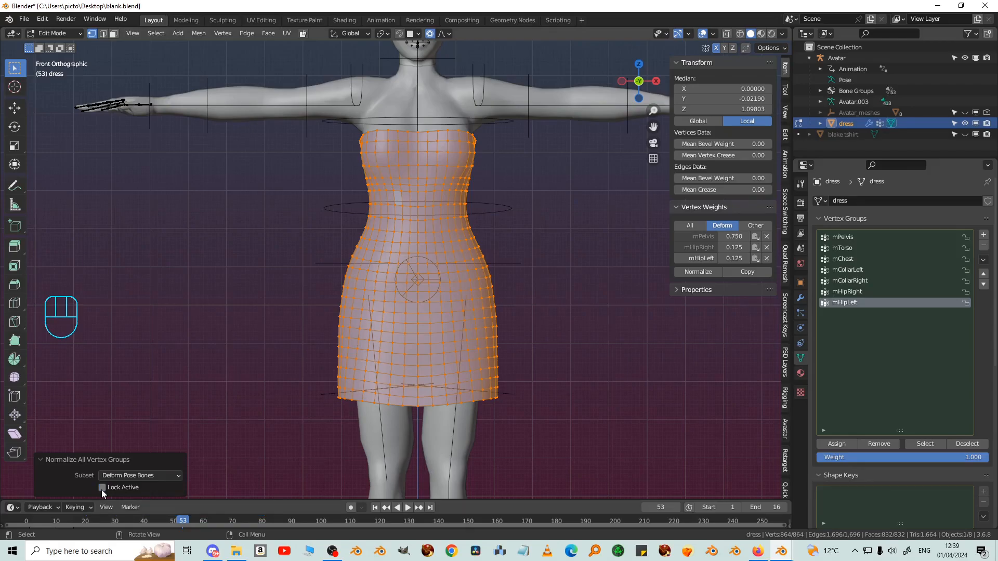
key("Tab")
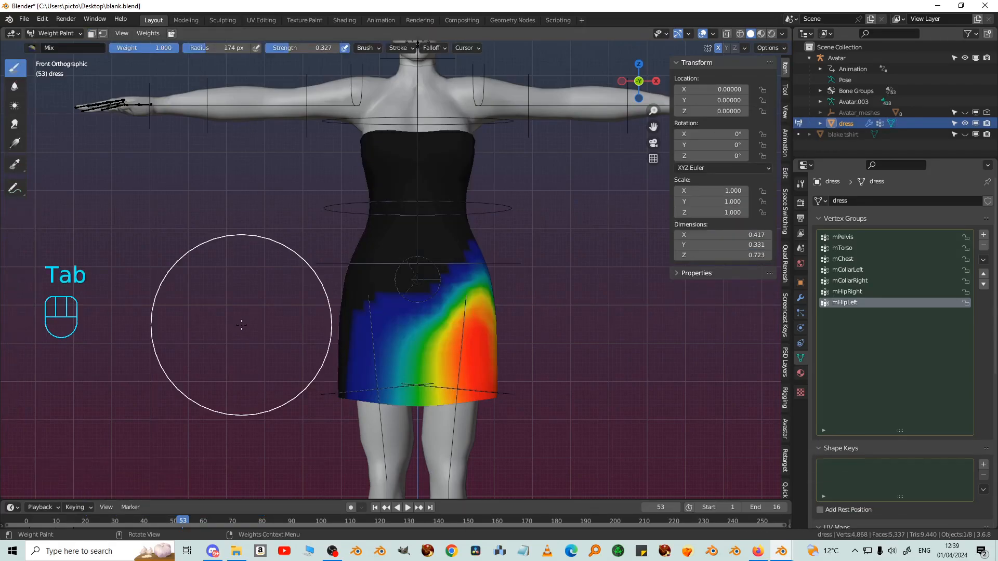
Switch the dress to Object Mode and bring up the File > Export formats list
left_click(55, 33)
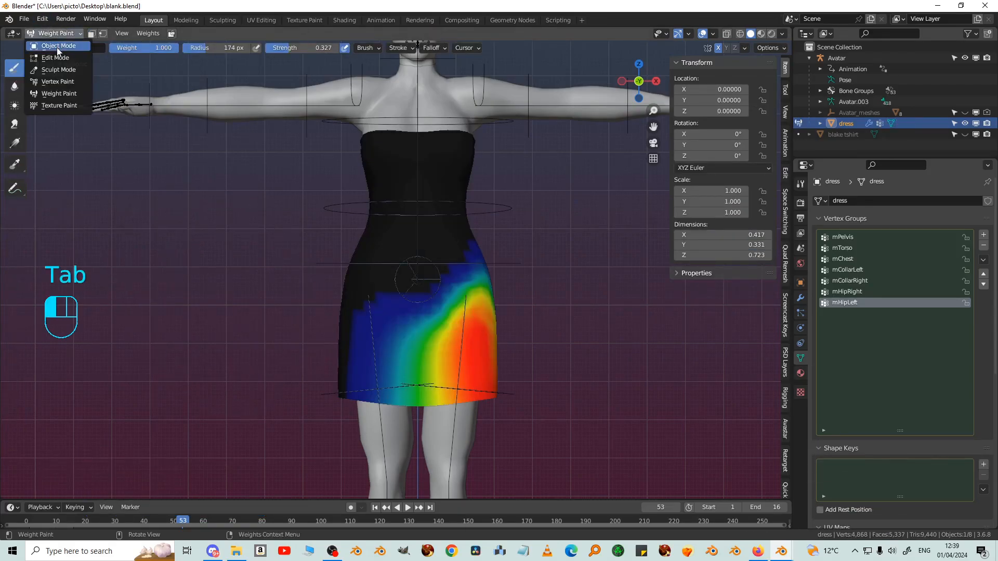
left_click(58, 46)
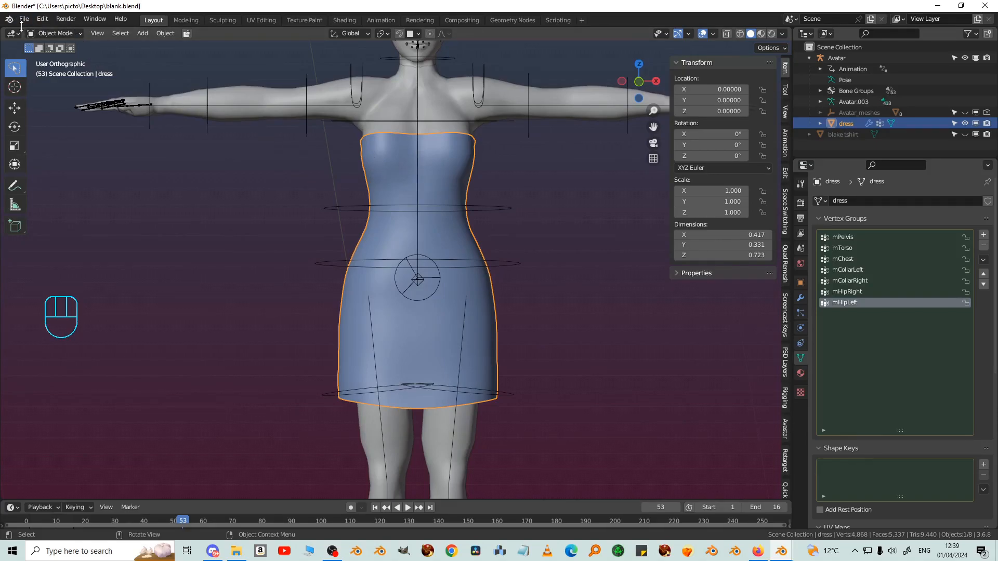
left_click(23, 19)
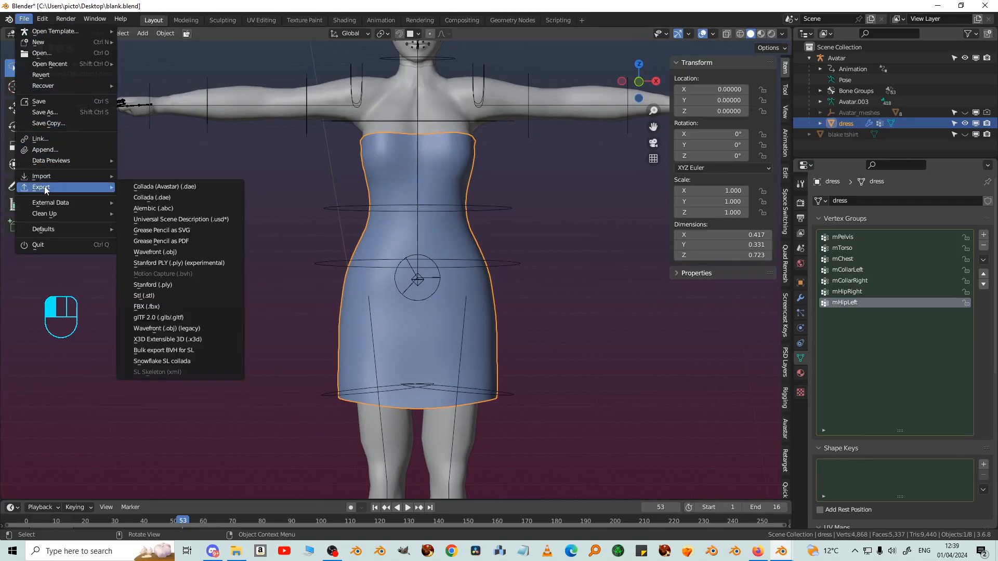